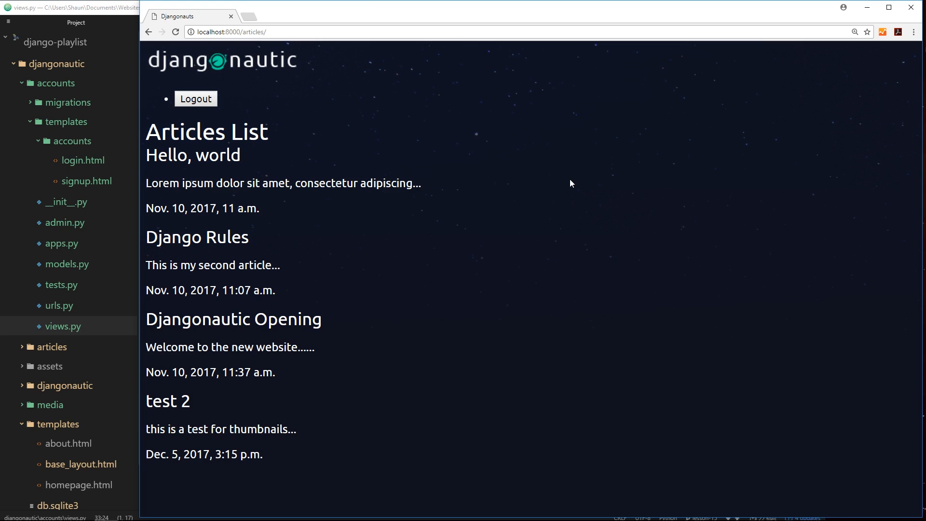
pyautogui.moveTo(482, 249)
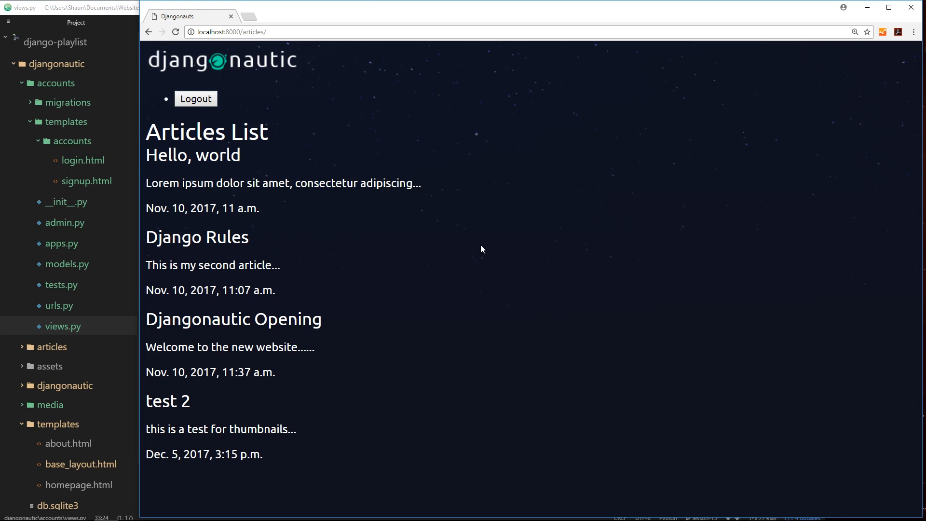
pyautogui.moveTo(524, 273)
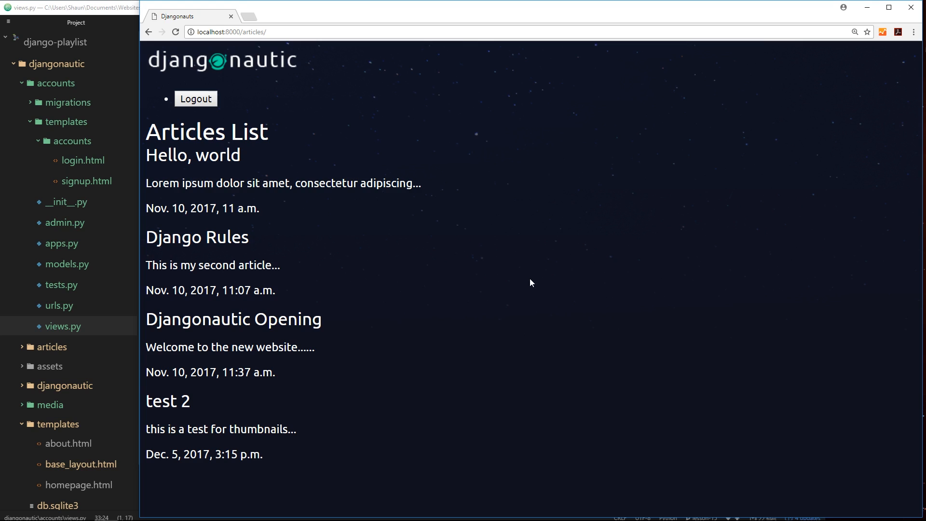
pyautogui.moveTo(287, 217)
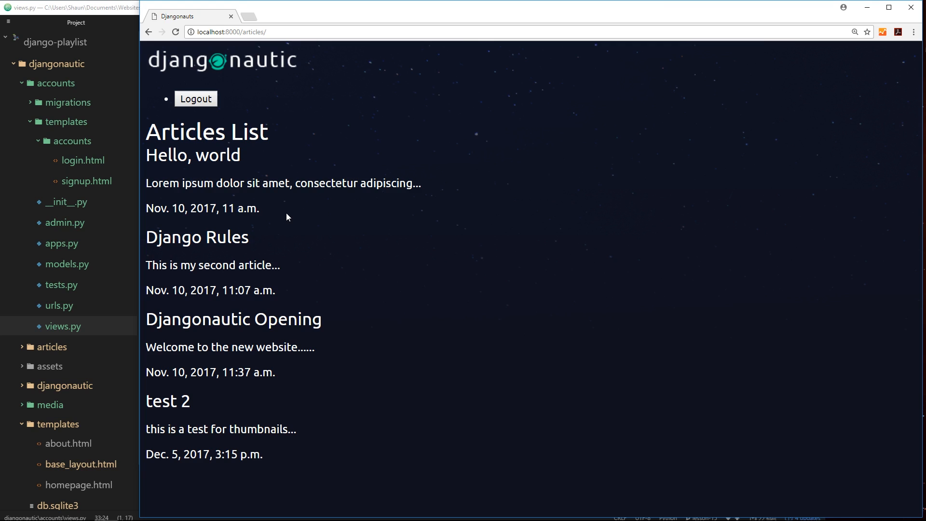
pyautogui.moveTo(396, 280)
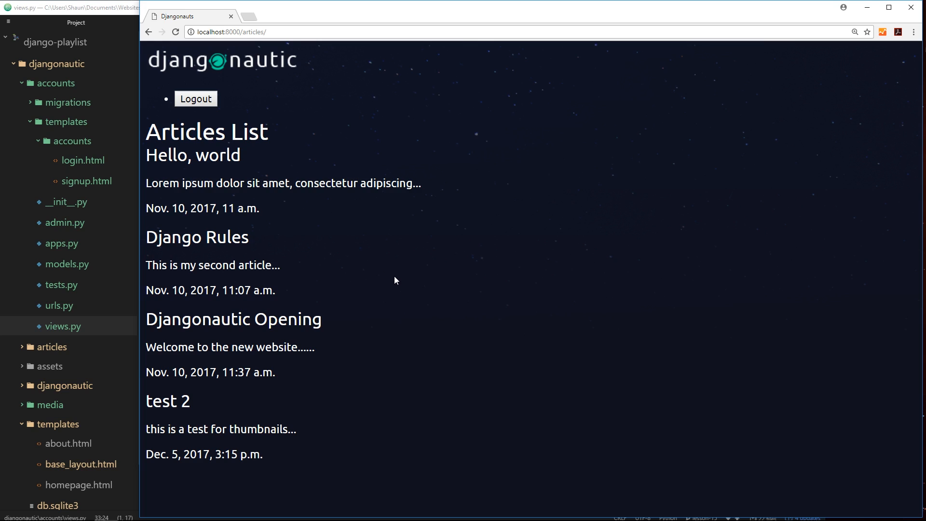
pyautogui.moveTo(143, 52)
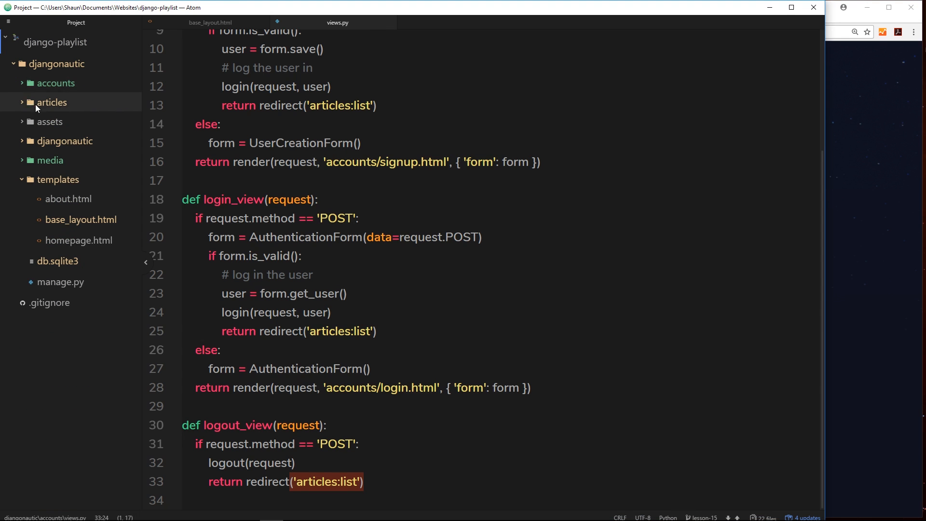
# Step: Start a url(r'^create') pattern after the detail route in articles/urls.py, then return to Chrome
pyautogui.click(59, 264)
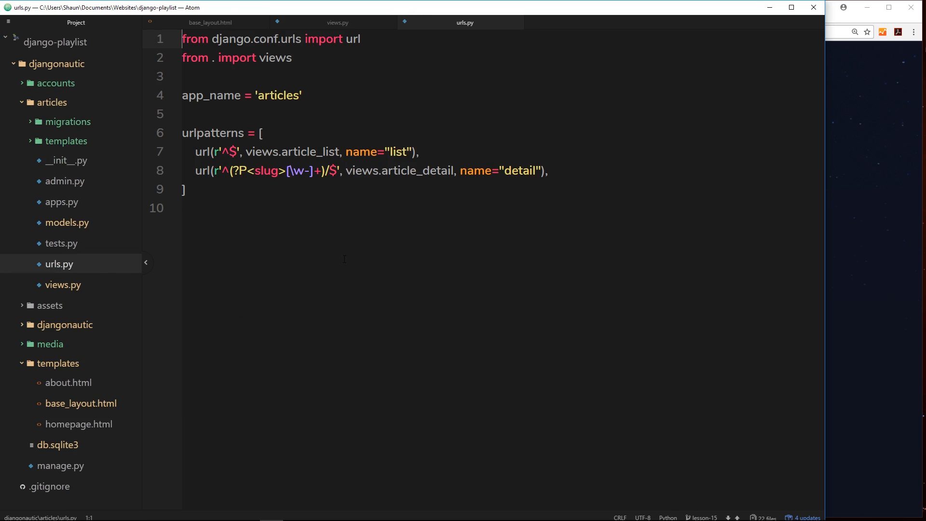
pyautogui.moveTo(512, 230)
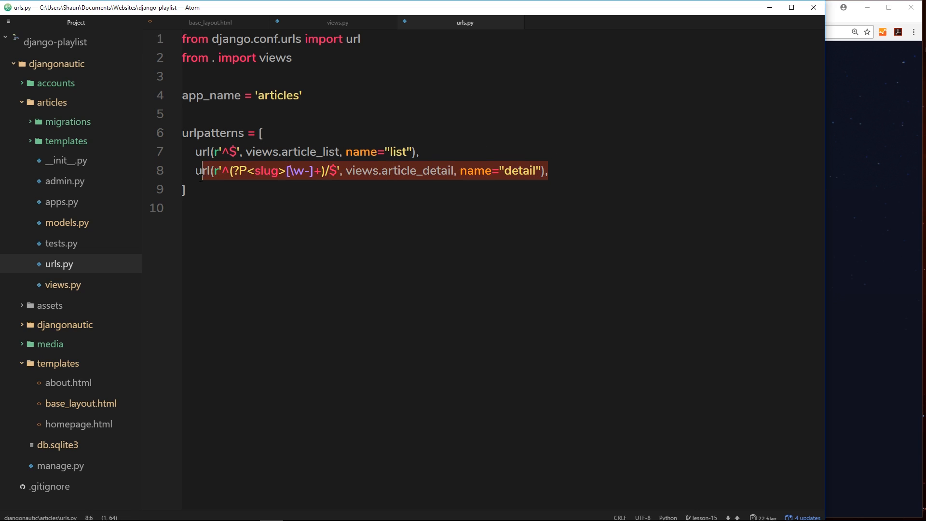
pyautogui.click(547, 170)
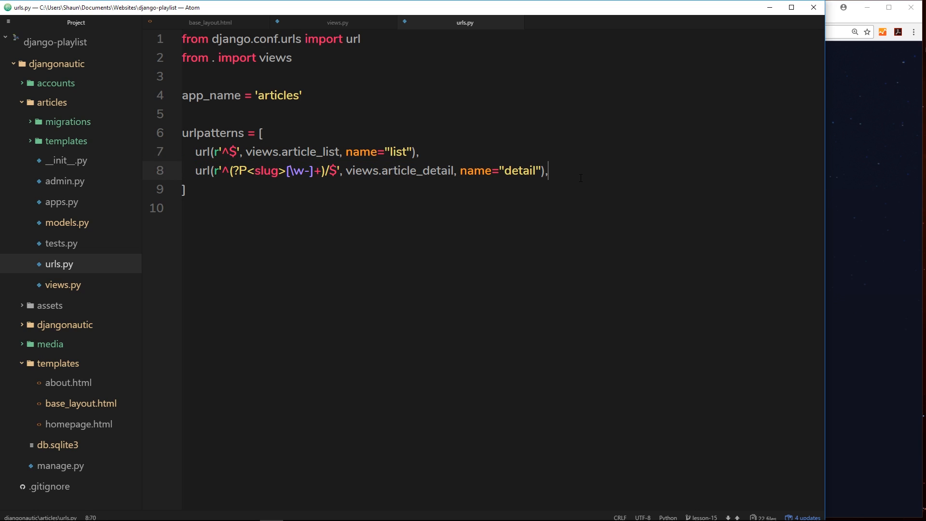
pyautogui.write('url()')
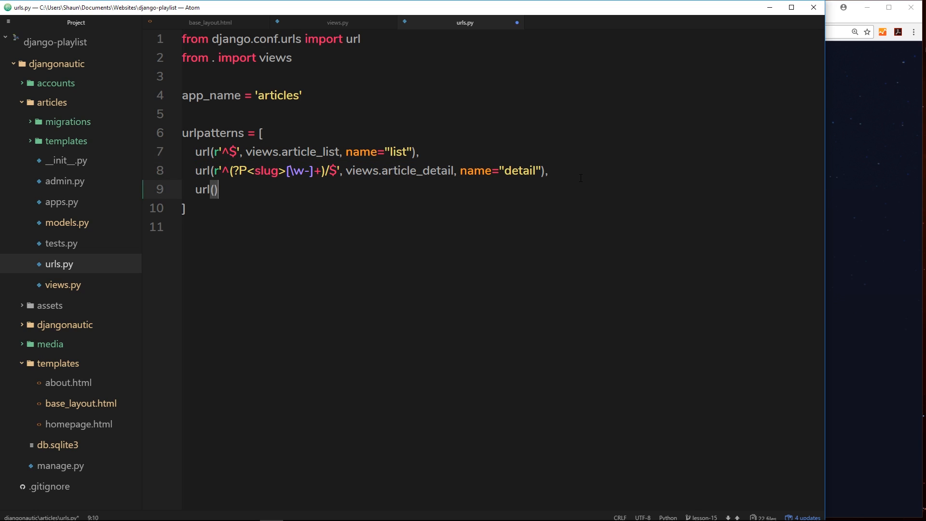
pyautogui.write("r'")
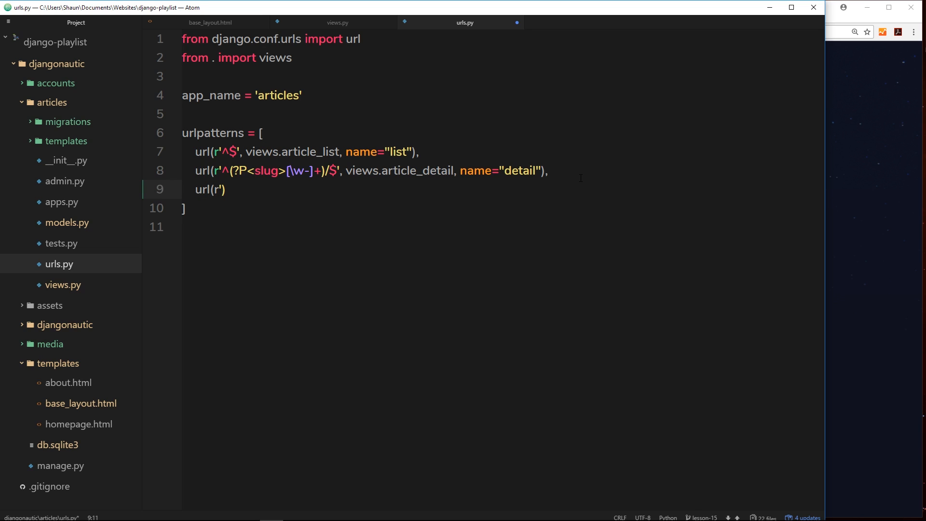
pyautogui.write('^crea')
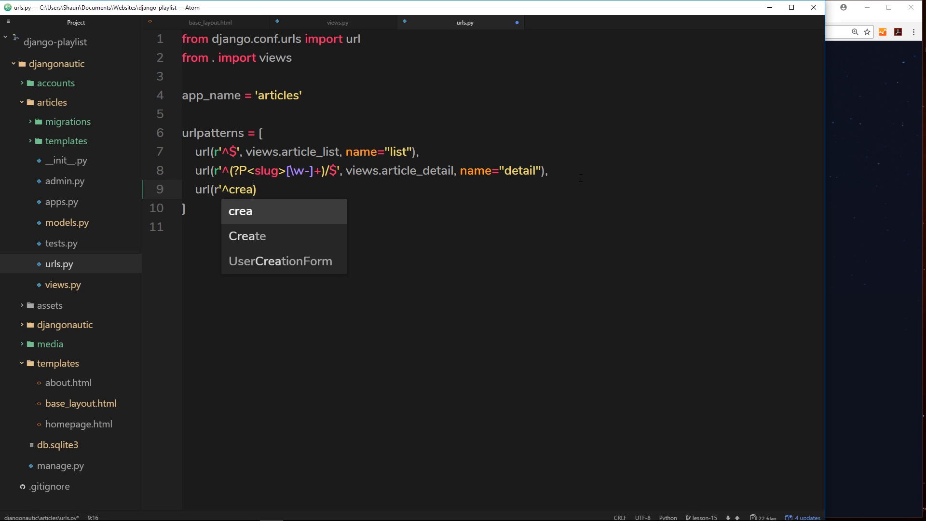
pyautogui.write('t')
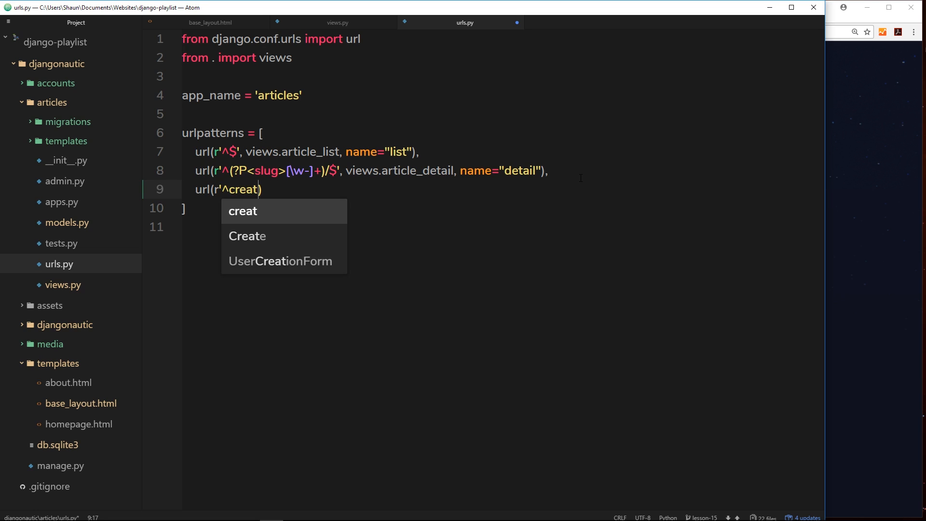
pyautogui.write("e'")
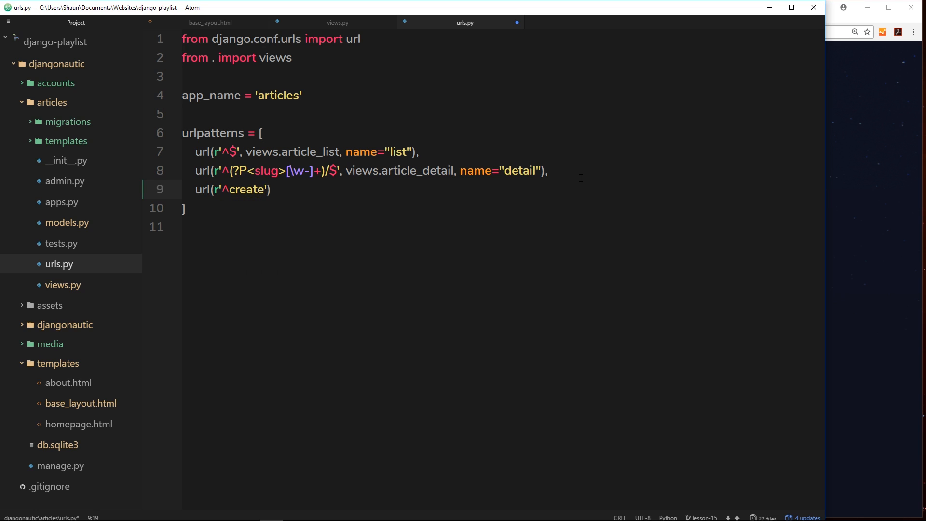
pyautogui.click(293, 171)
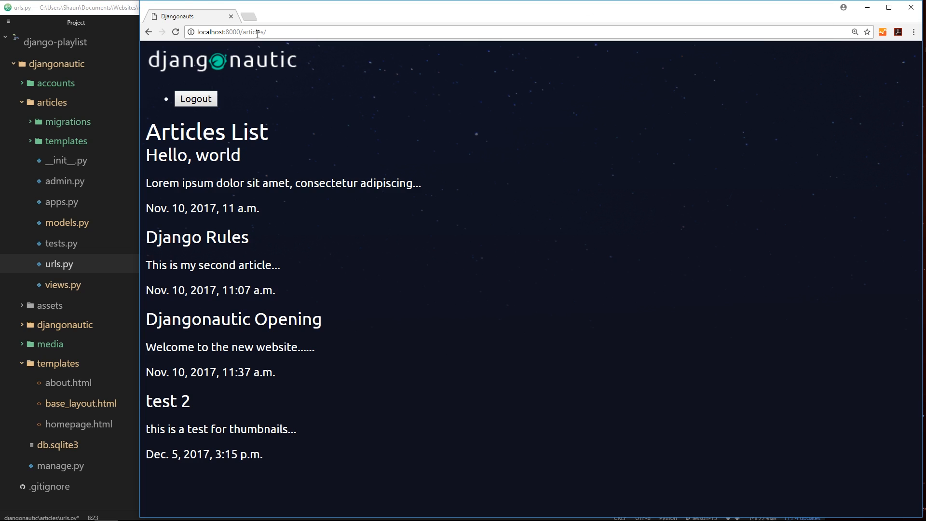
pyautogui.moveTo(120, 21)
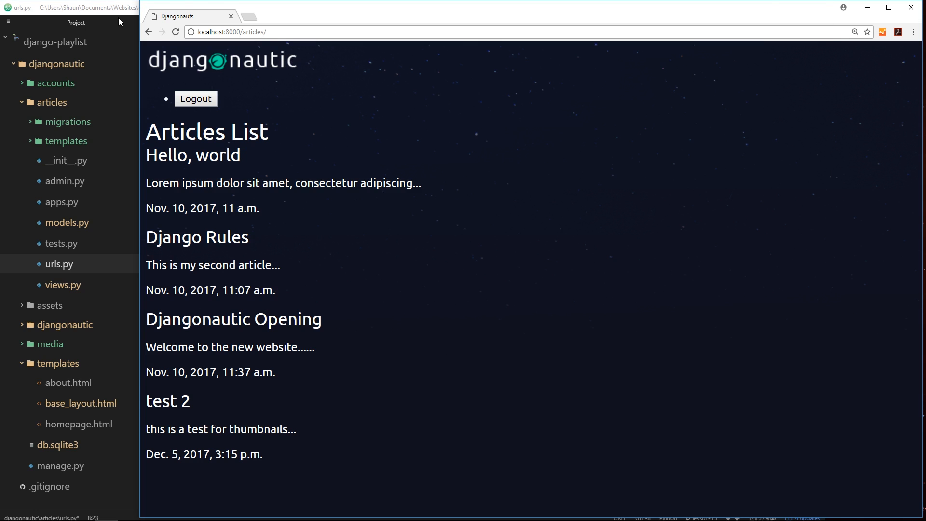
# Step: Add url(r'^create/$', views.article_create, name="create") above the detail pattern and save
pyautogui.rightClick(231, 171)
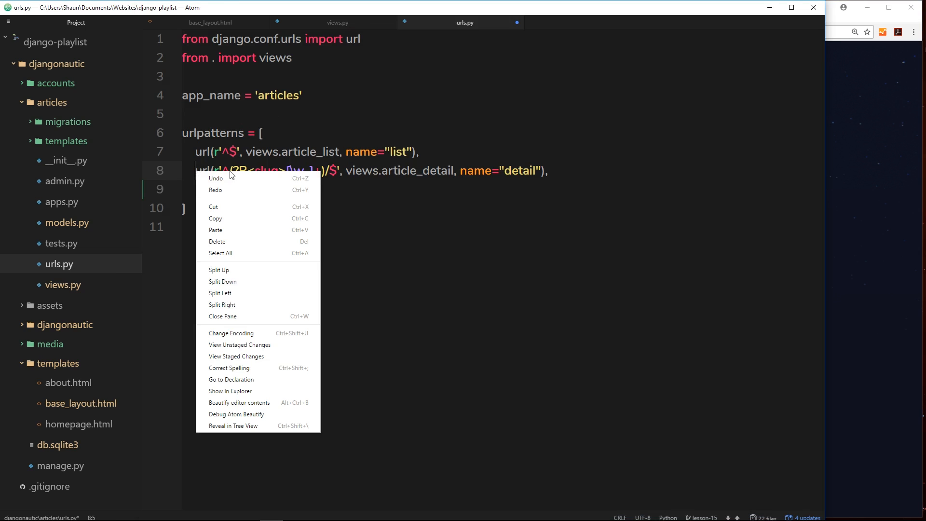
pyautogui.write("url(r'^create')")
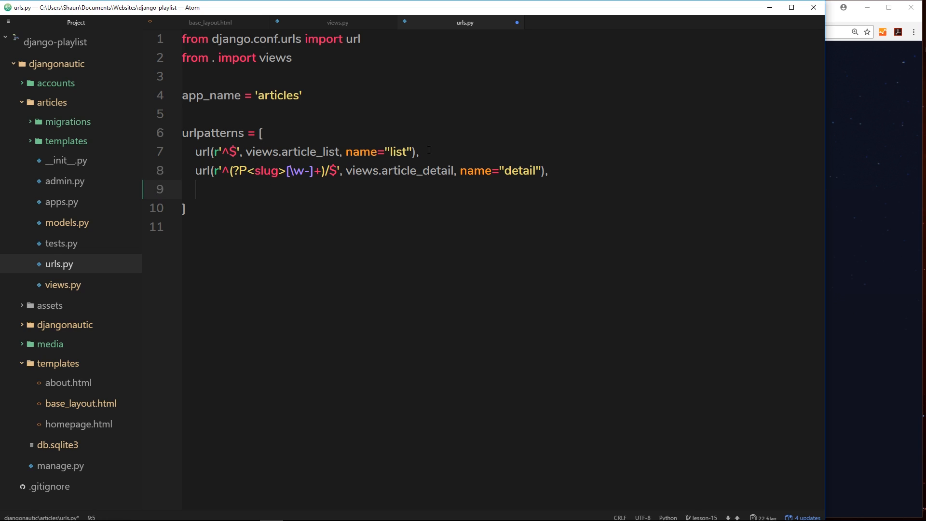
pyautogui.write("url(r'^create'),")
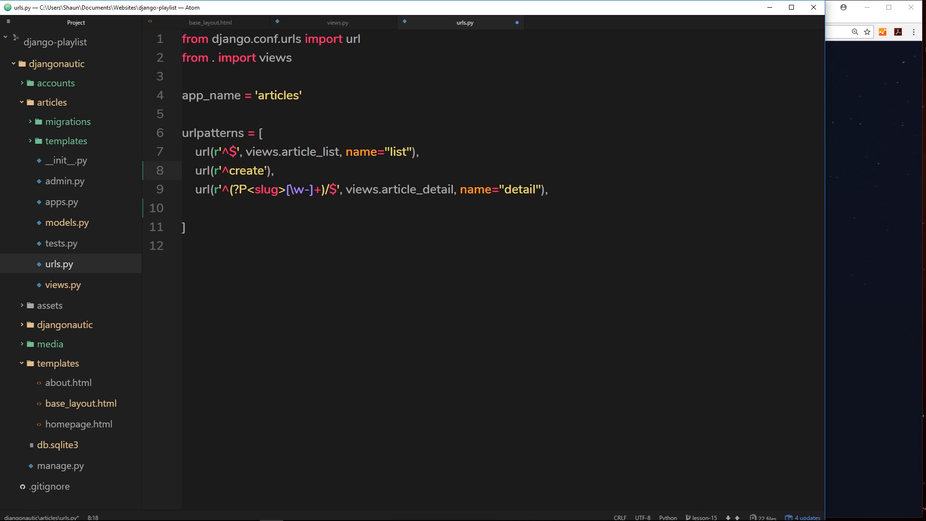
pyautogui.write('/$')
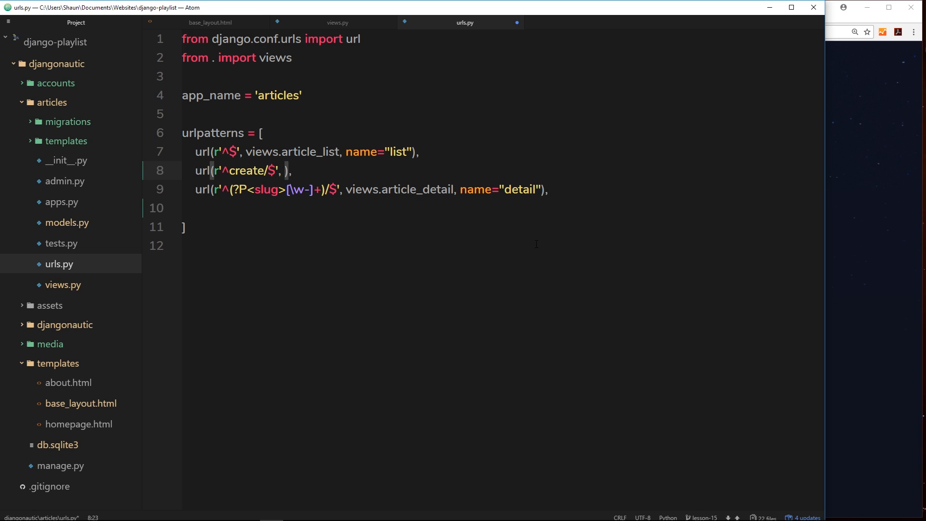
pyautogui.write('views')
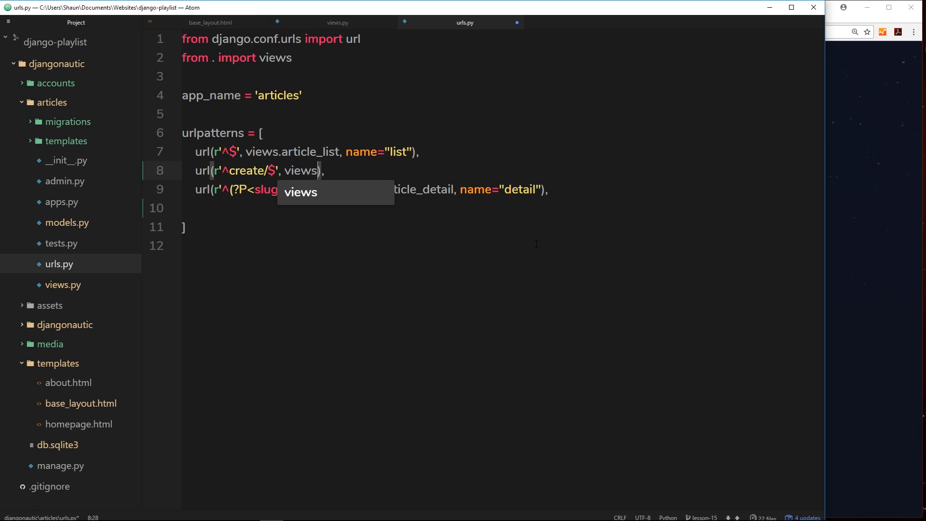
pyautogui.write('.article_')
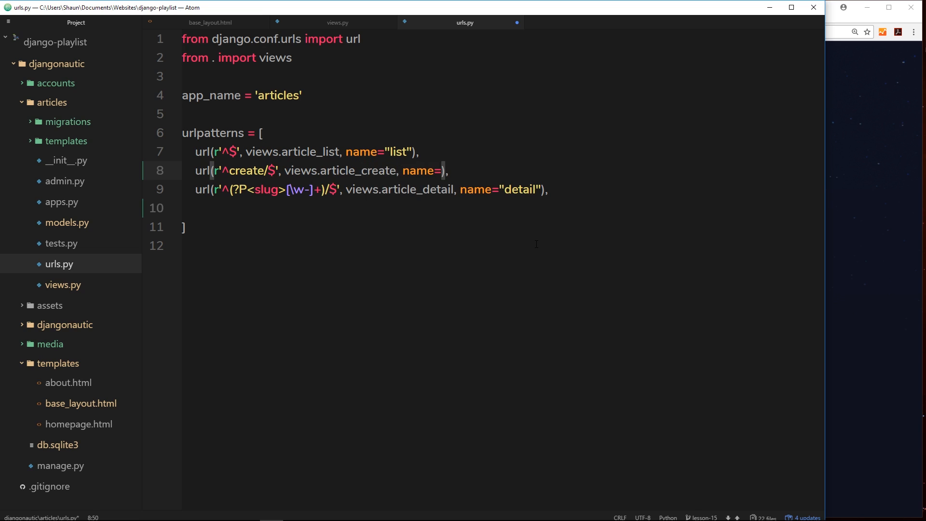
pyautogui.write('create"')
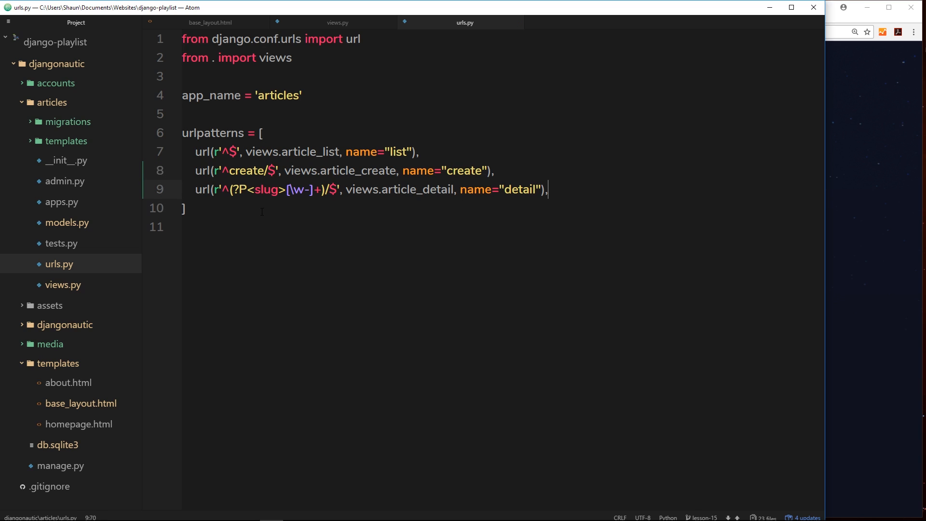
pyautogui.moveTo(494, 28)
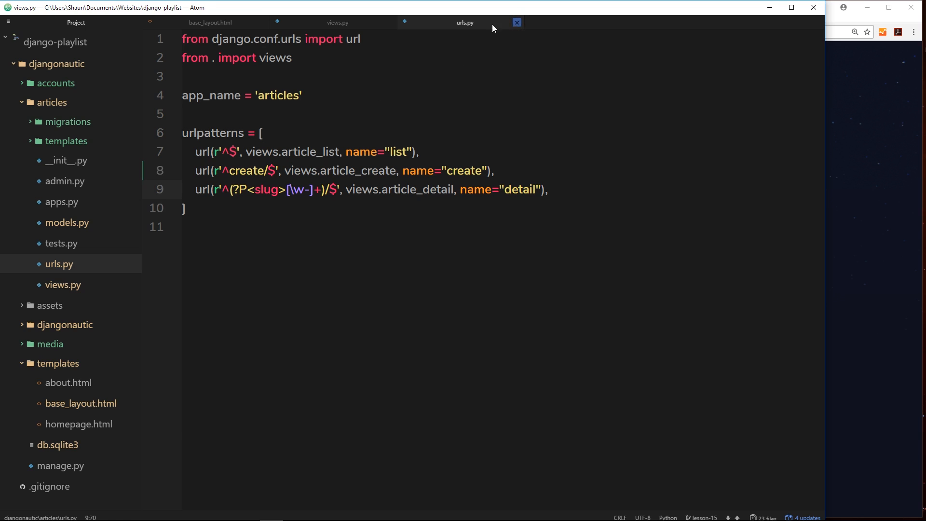
# Step: Define a new article_create(request) view at the end of articles/views.py
pyautogui.click(515, 22)
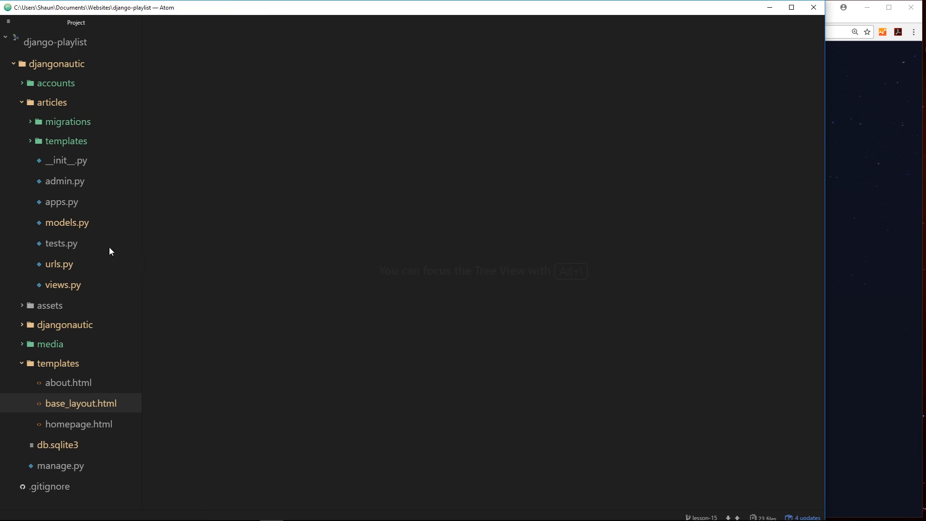
pyautogui.click(63, 285)
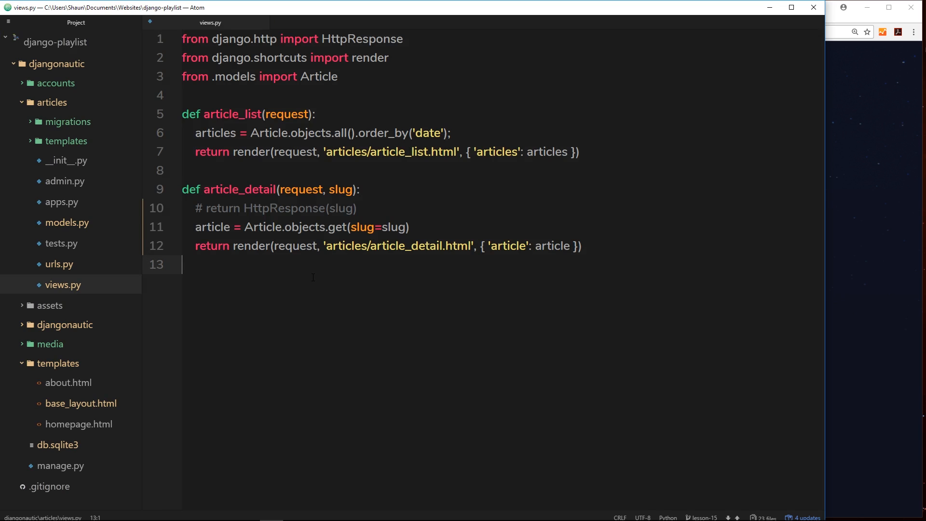
pyautogui.press('enter')
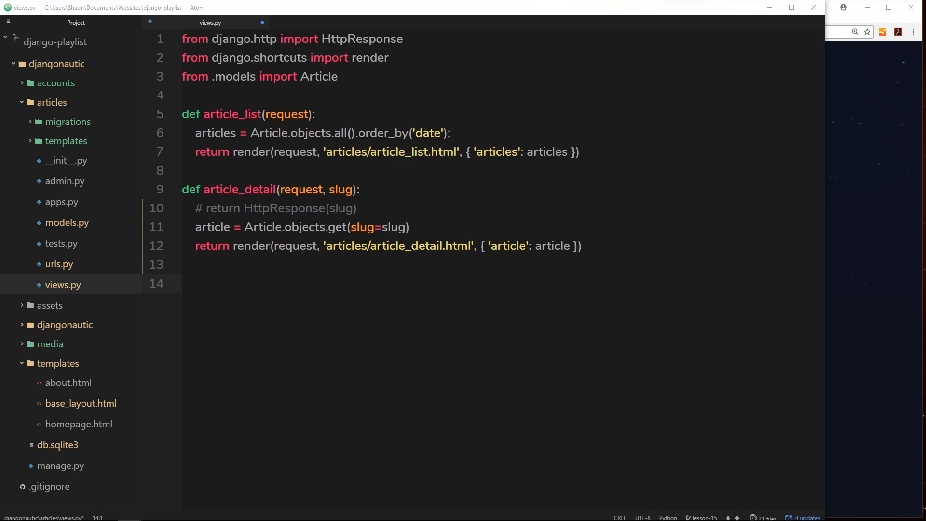
pyautogui.write('def')
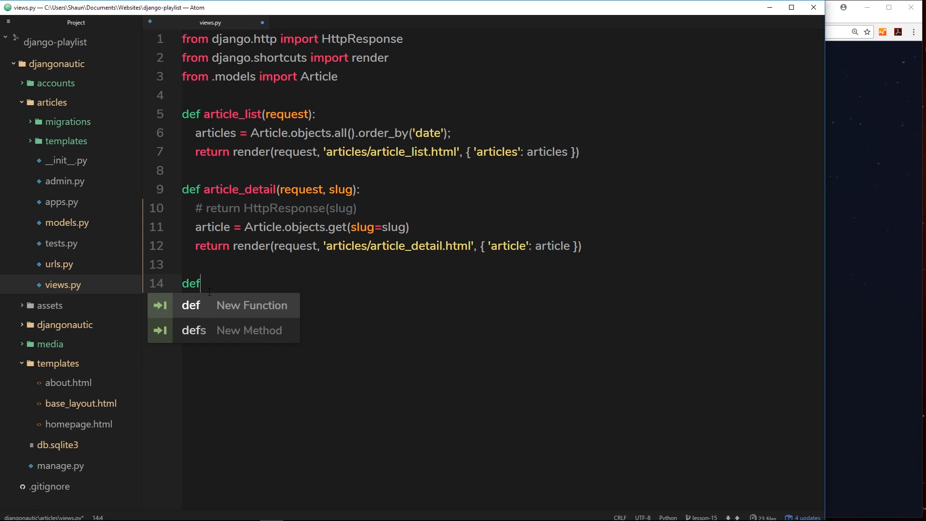
pyautogui.write('article_cr')
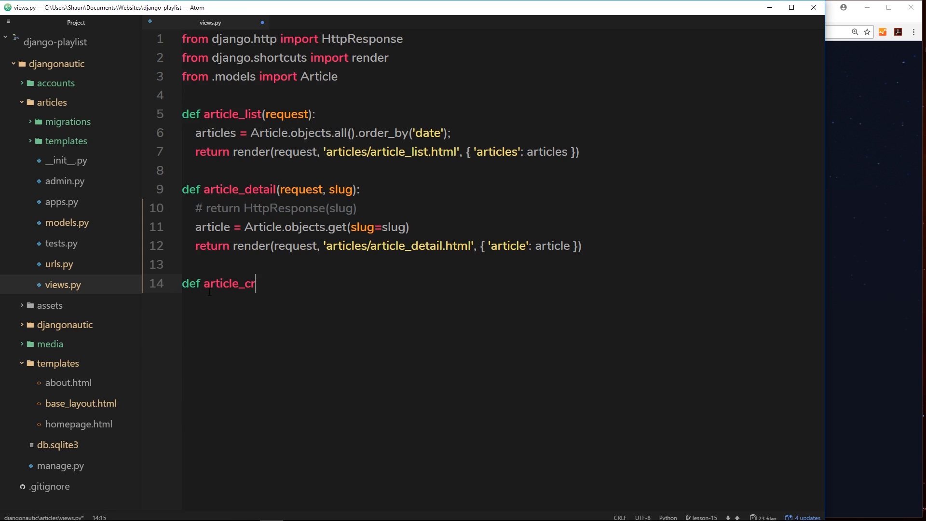
pyautogui.write('eate()')
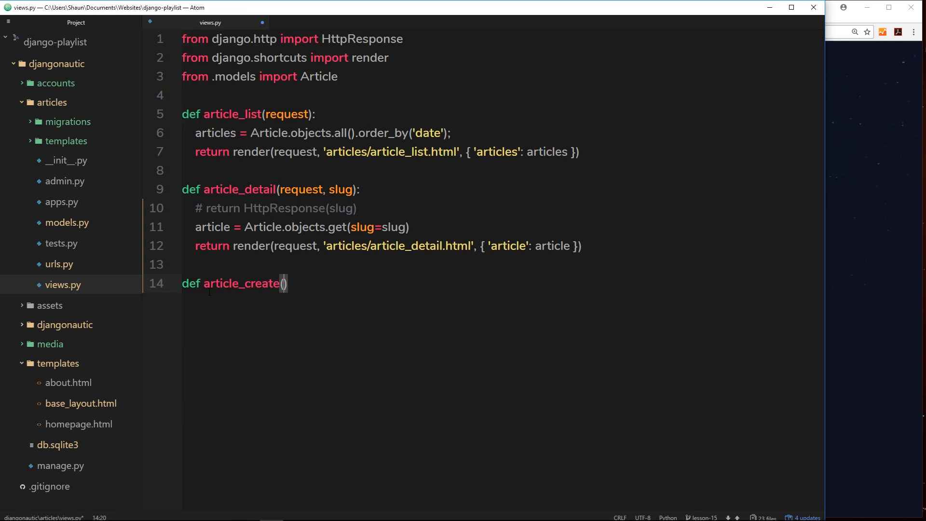
pyautogui.write('request')
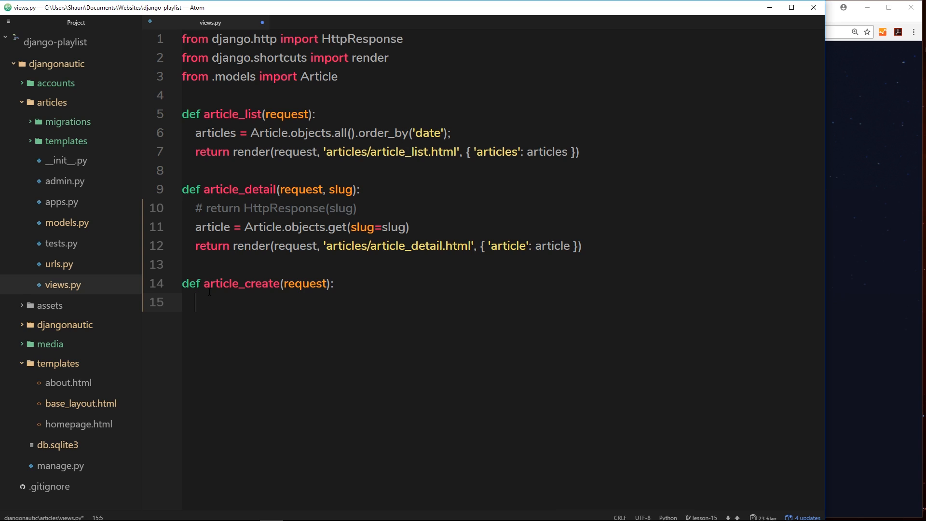
# Step: Make article_create return render(request, 'articles/article_create.html')
pyautogui.write('return render')
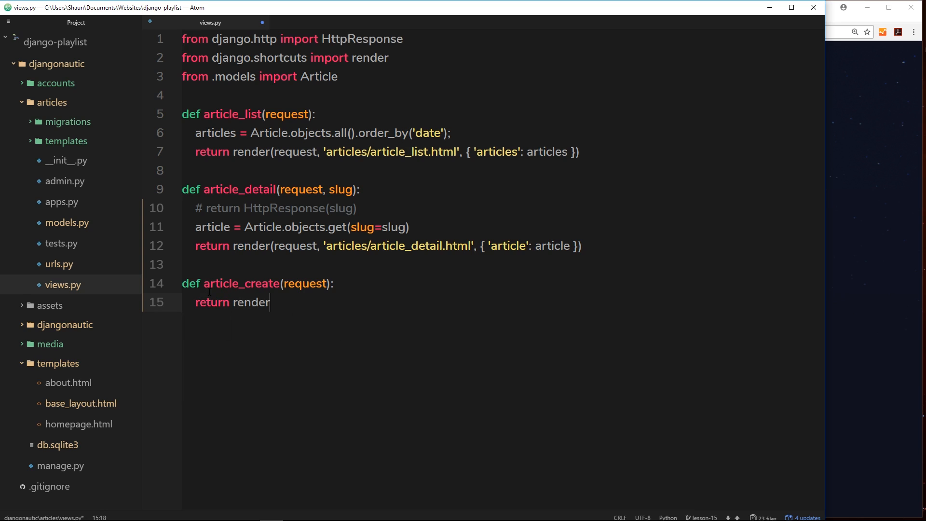
pyautogui.write("(request, '")
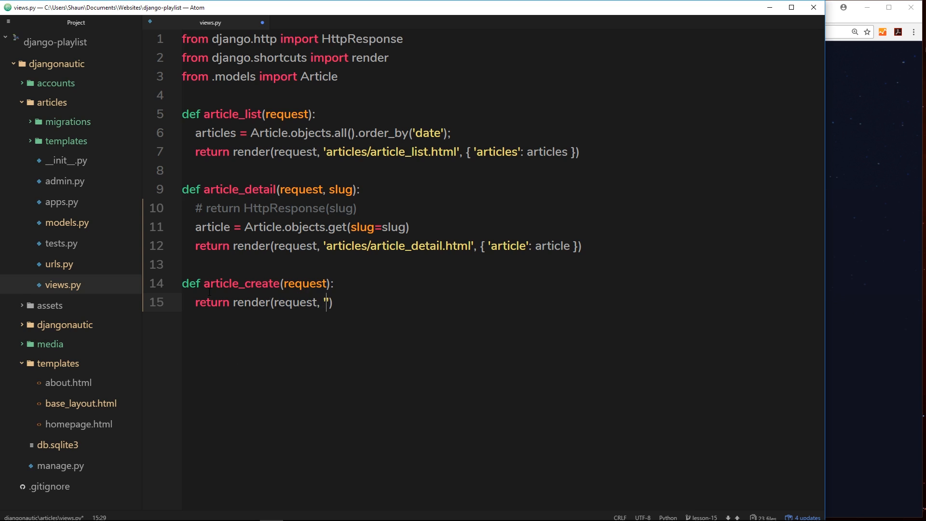
pyautogui.write('articles')
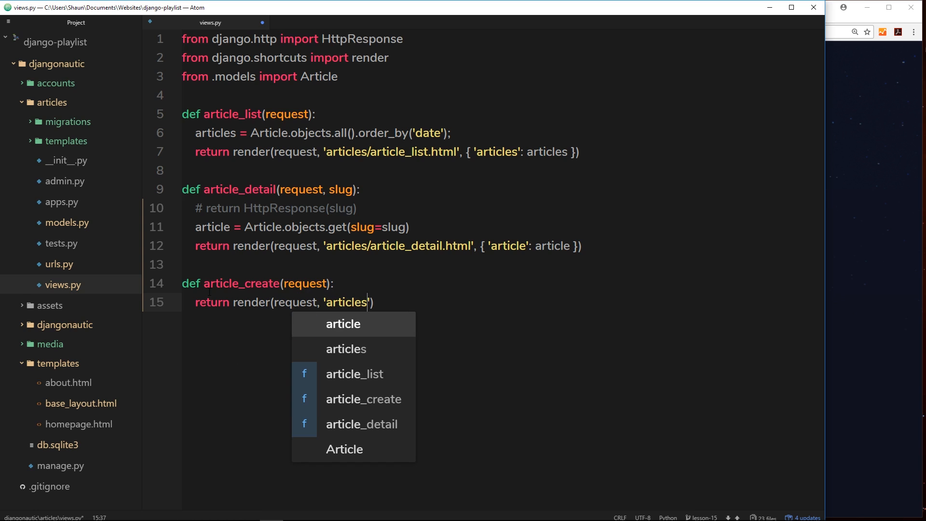
pyautogui.write('/cr')
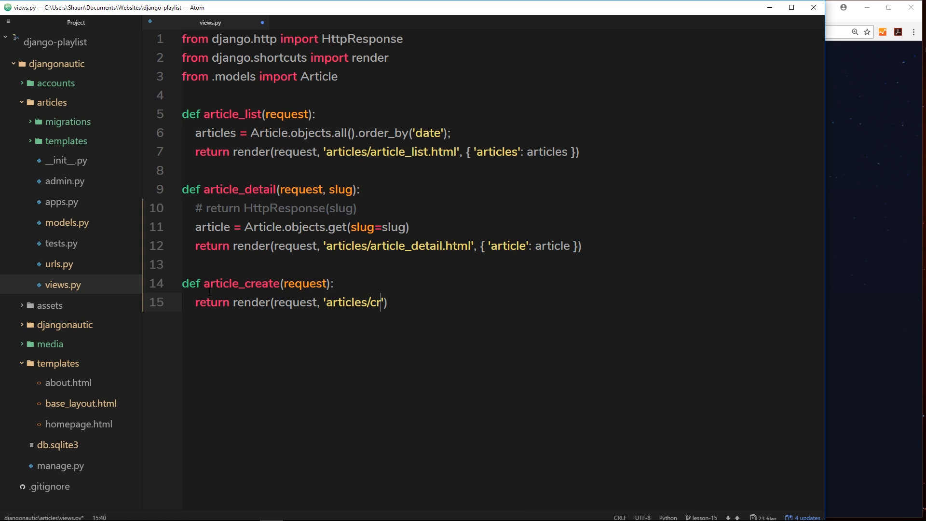
pyautogui.write('article_create.html')
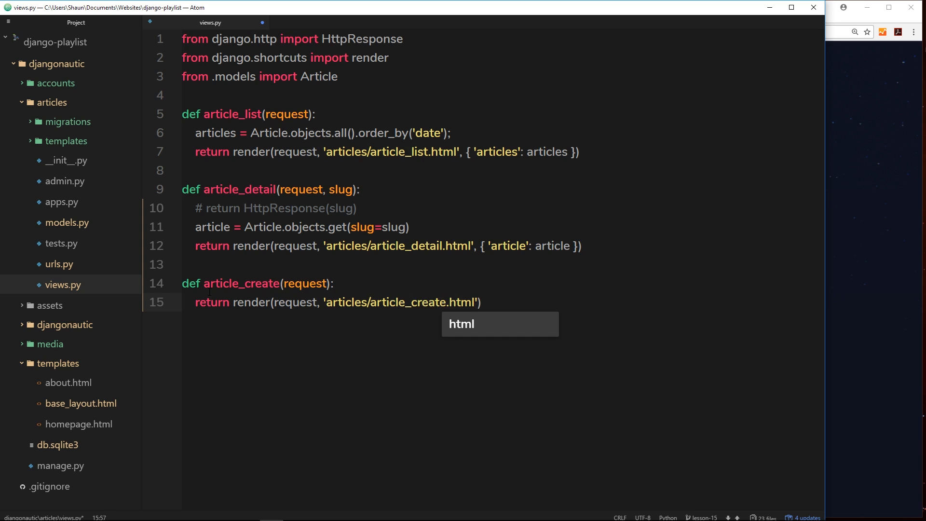
pyautogui.press('enter')
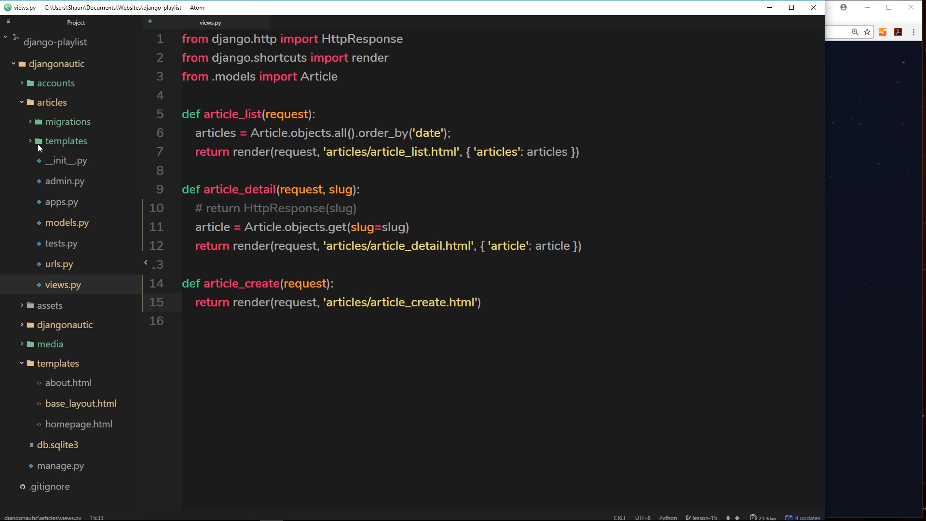
# Step: Create an empty article_create.html in templates/articles and open it
pyautogui.click(64, 141)
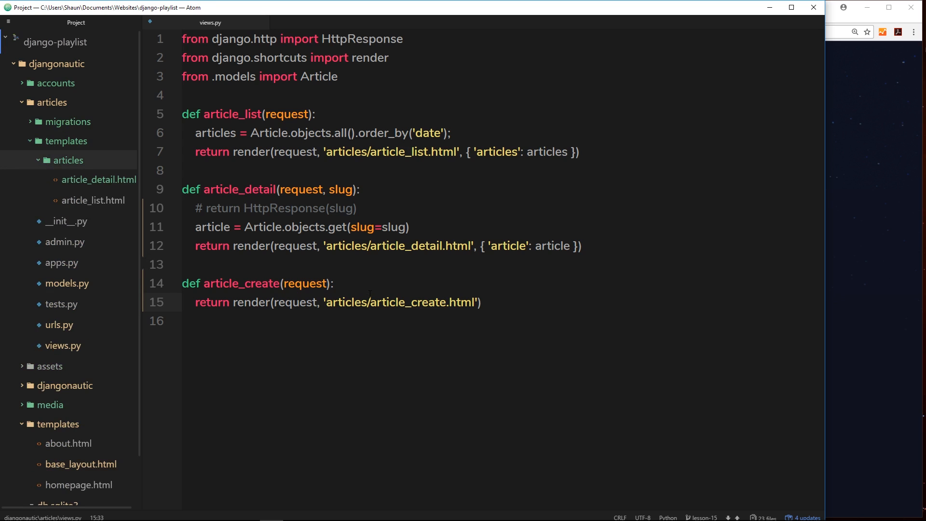
pyautogui.doubleClick(406, 301)
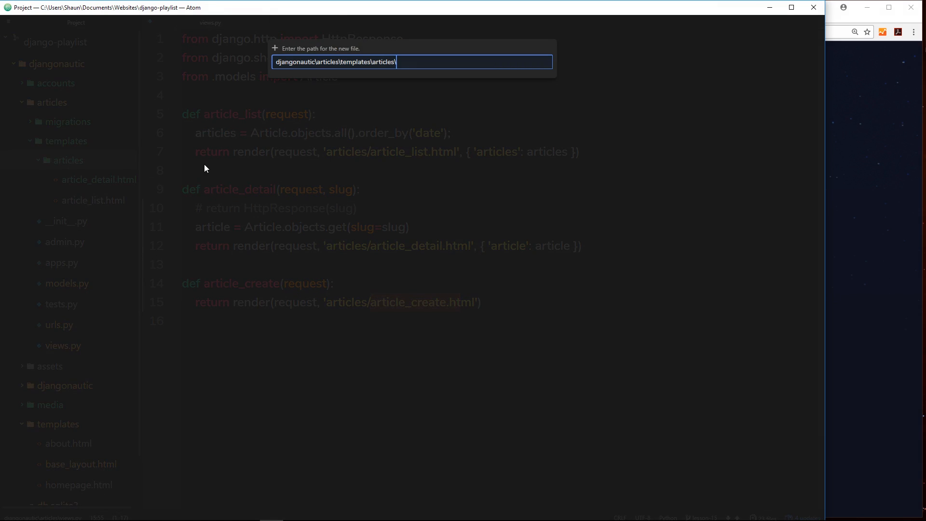
pyautogui.write('article_')
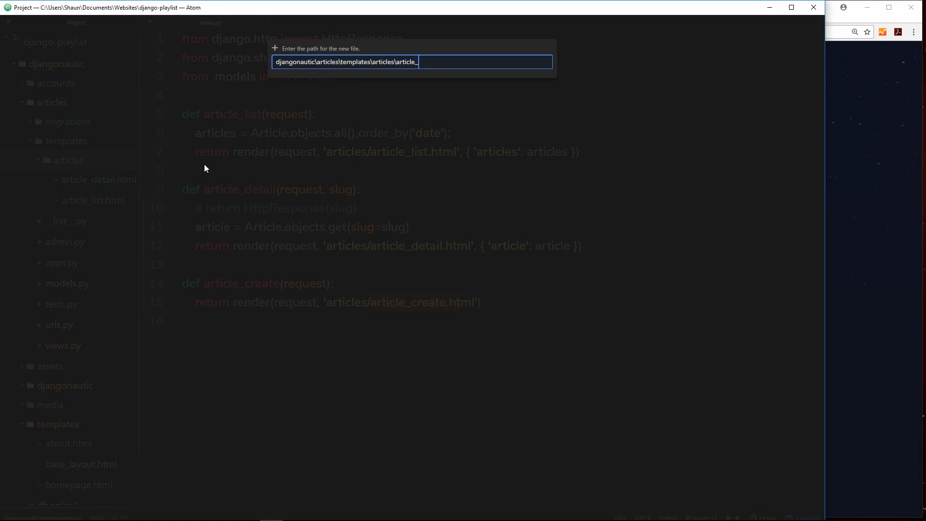
pyautogui.write('create.')
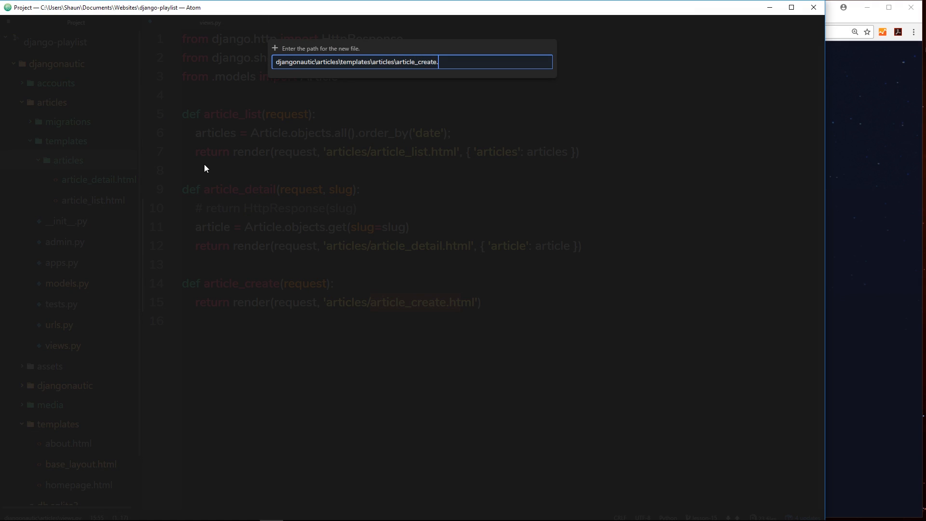
pyautogui.press('enter')
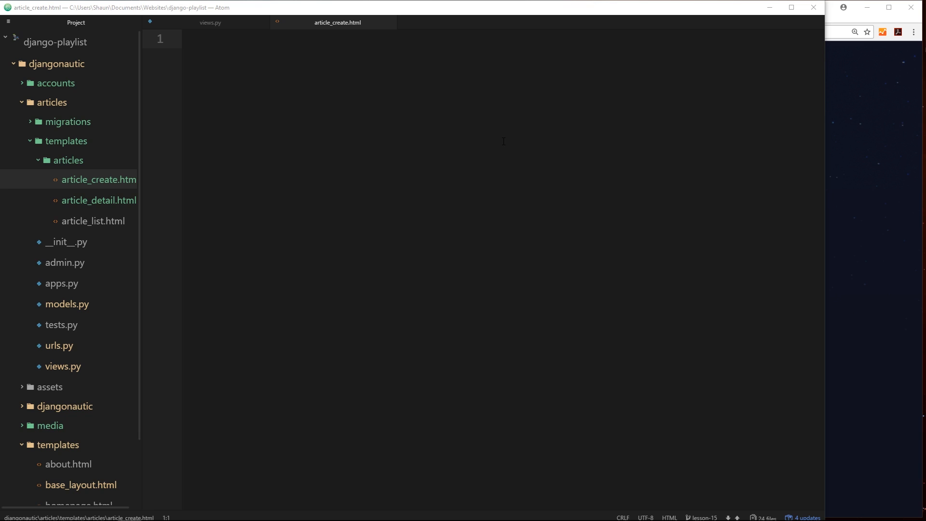
pyautogui.moveTo(494, 130)
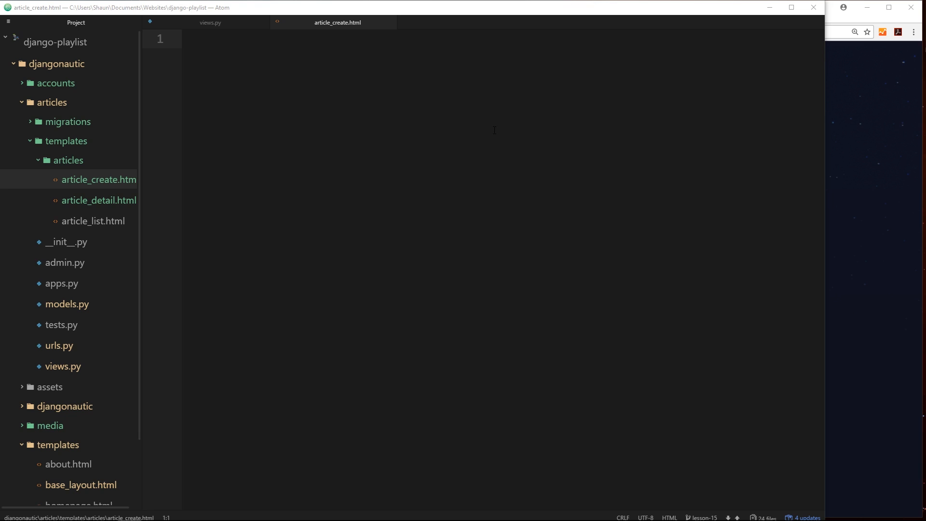
# Step: Extend 'base_layout.html' and add a content block with its endblock tag
pyautogui.write('{{}}')
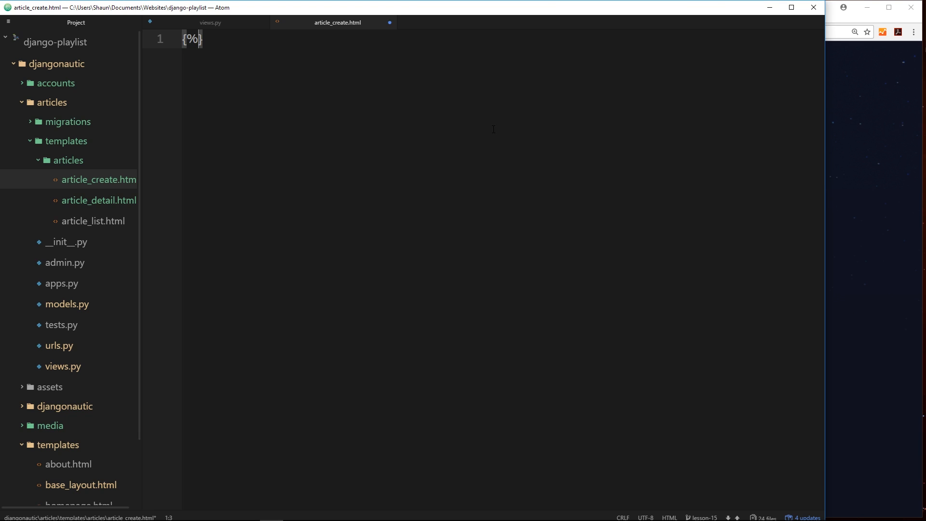
pyautogui.write('%')
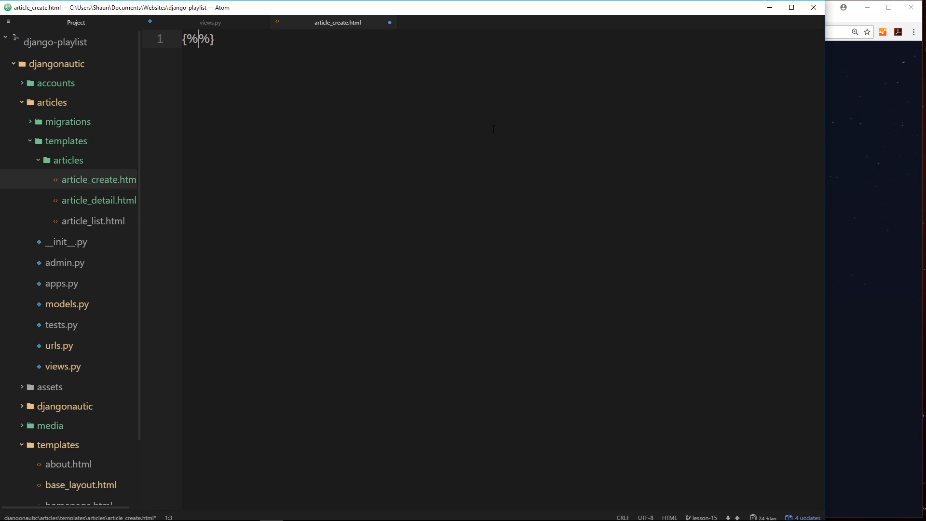
pyautogui.write("extends 'base_layout.html")
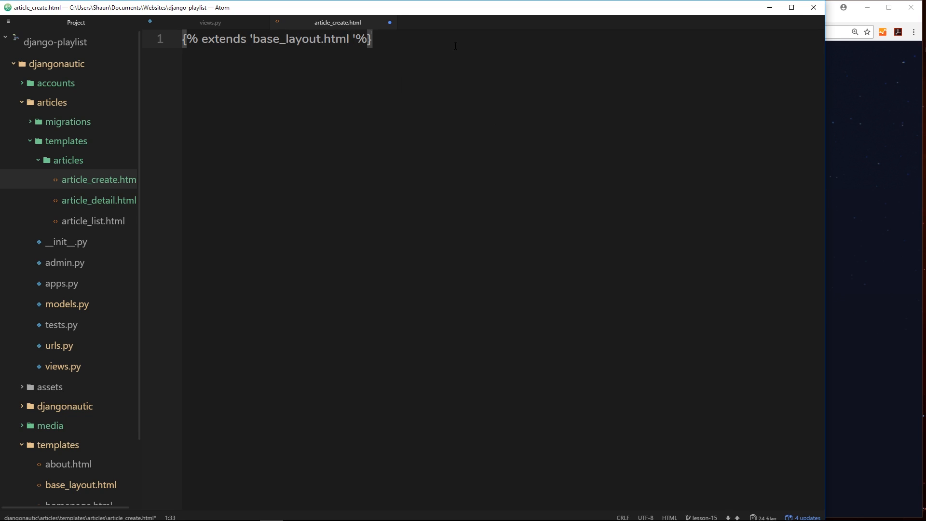
pyautogui.press('enter')
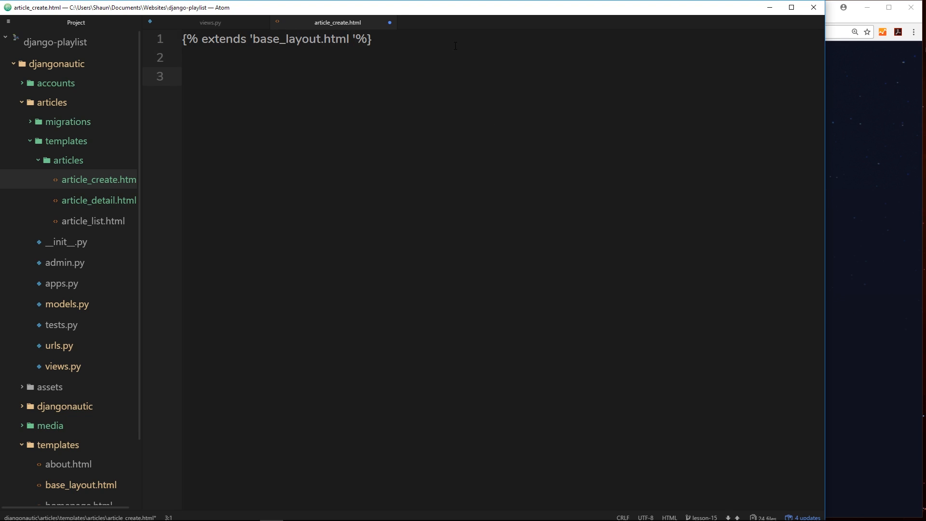
pyautogui.write('{%%}')
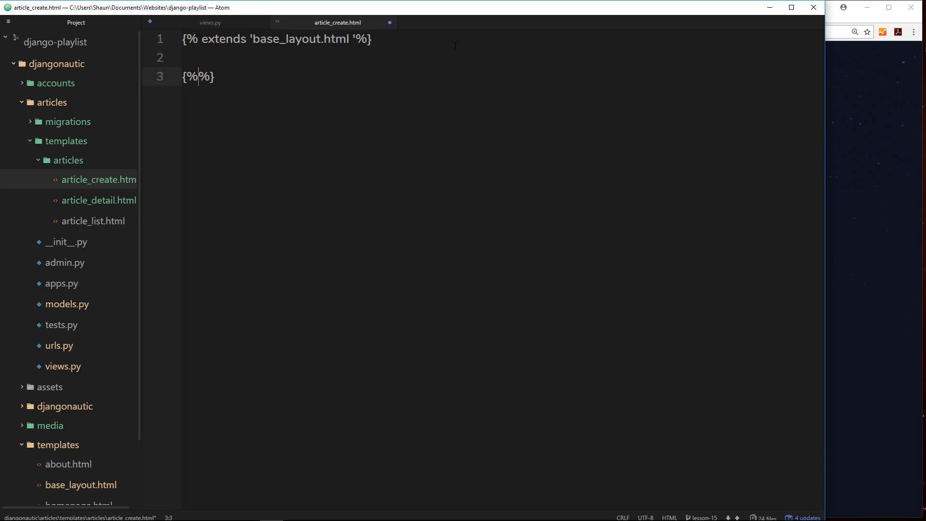
pyautogui.write('block')
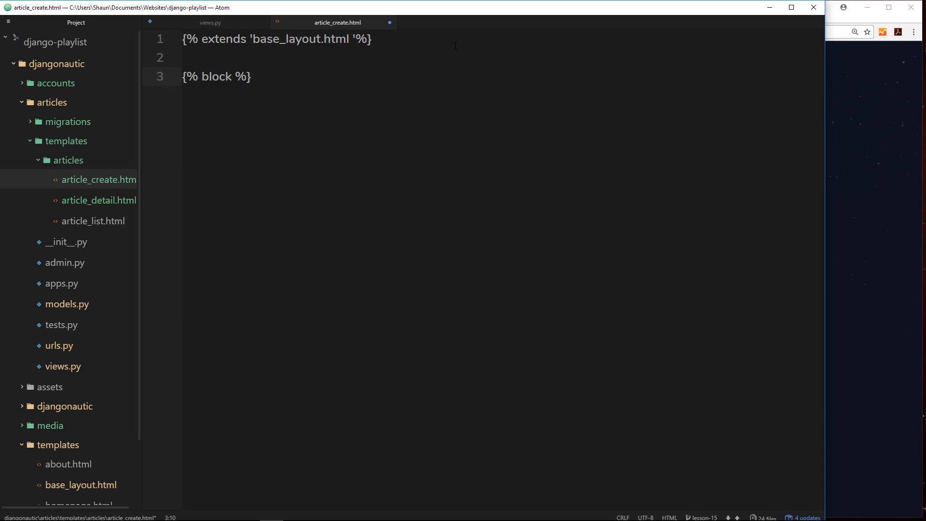
pyautogui.write('content')
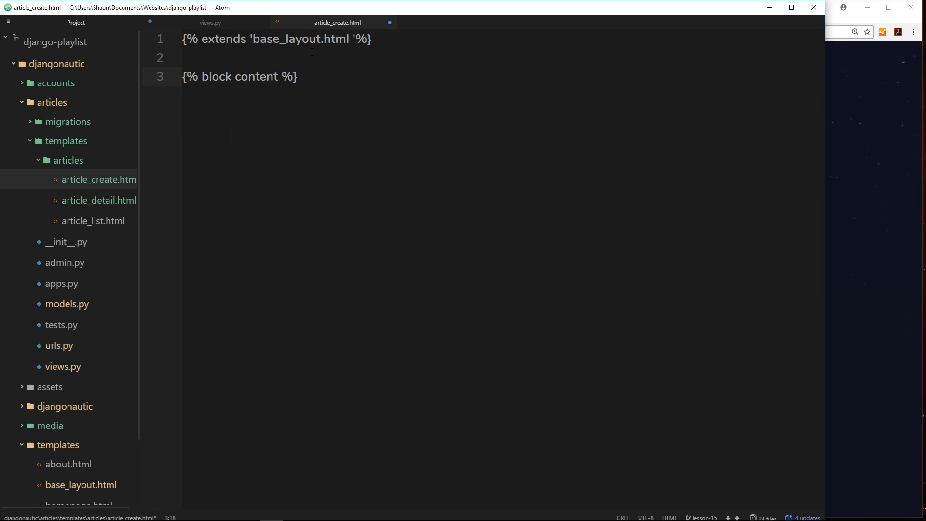
pyautogui.write('{}')
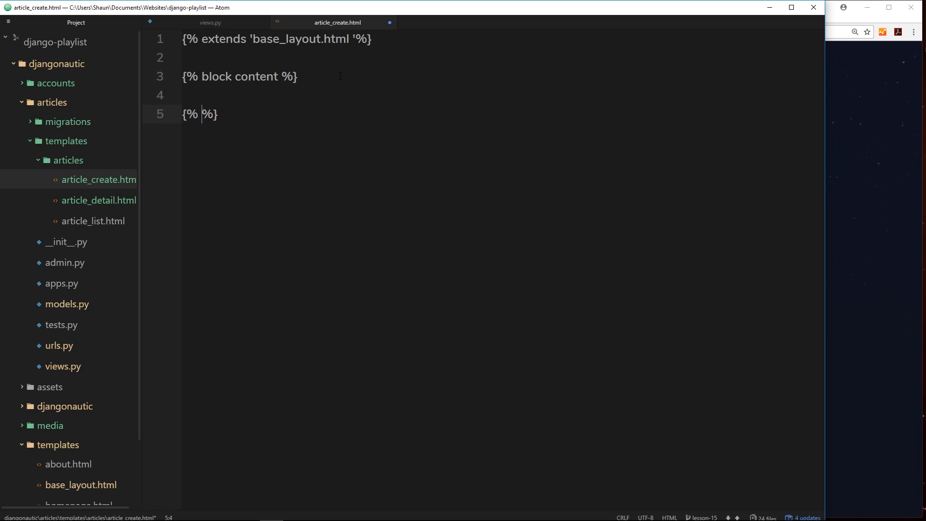
pyautogui.write('endblock')
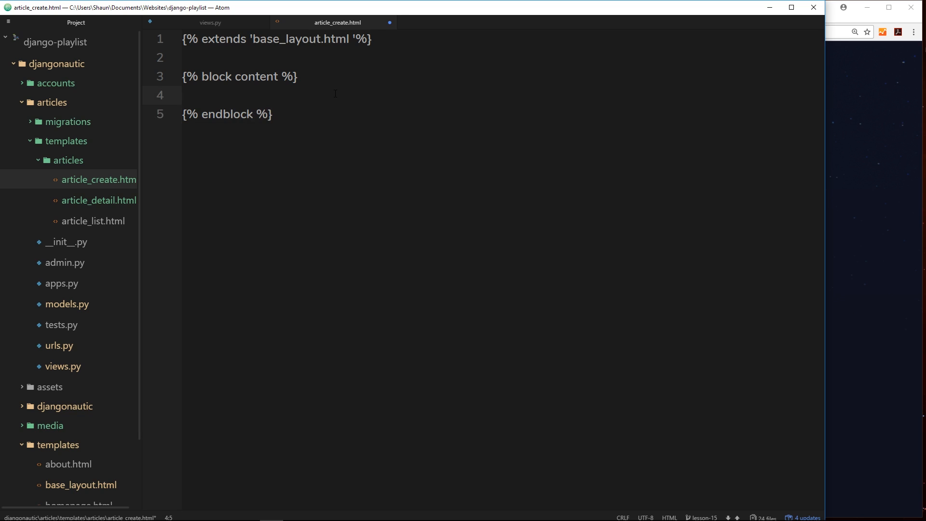
# Step: Inside the block, add a create-article div with an h2 'Create an Awesome New Article'
pyautogui.write('<div class="">')
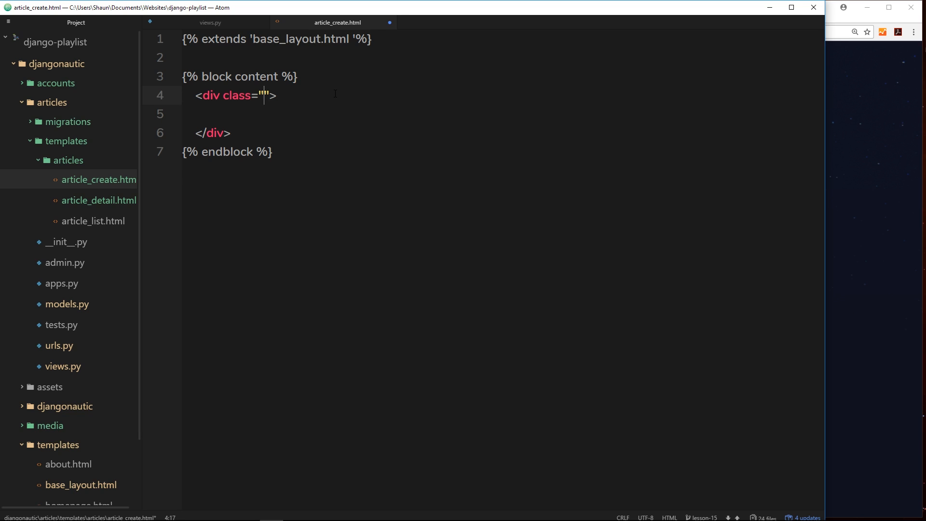
pyautogui.write('create')
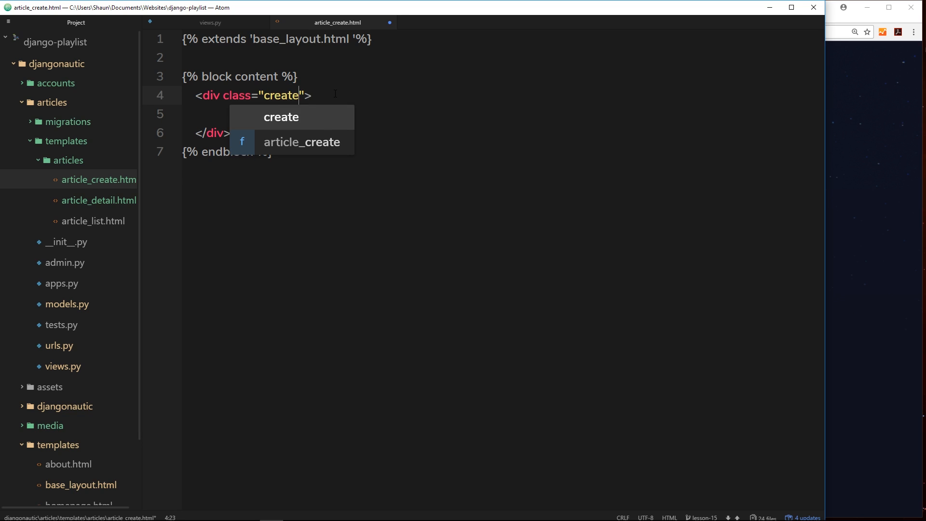
pyautogui.write('-article')
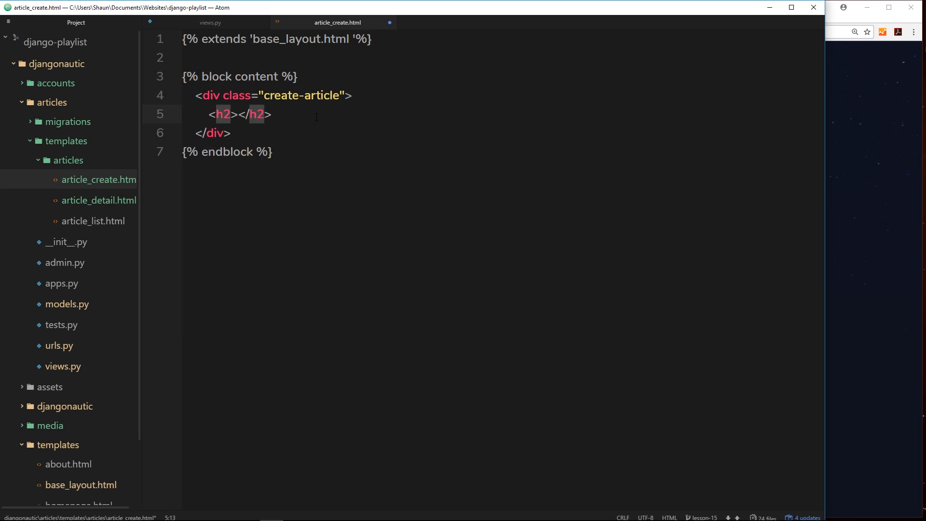
pyautogui.write('Create an A')
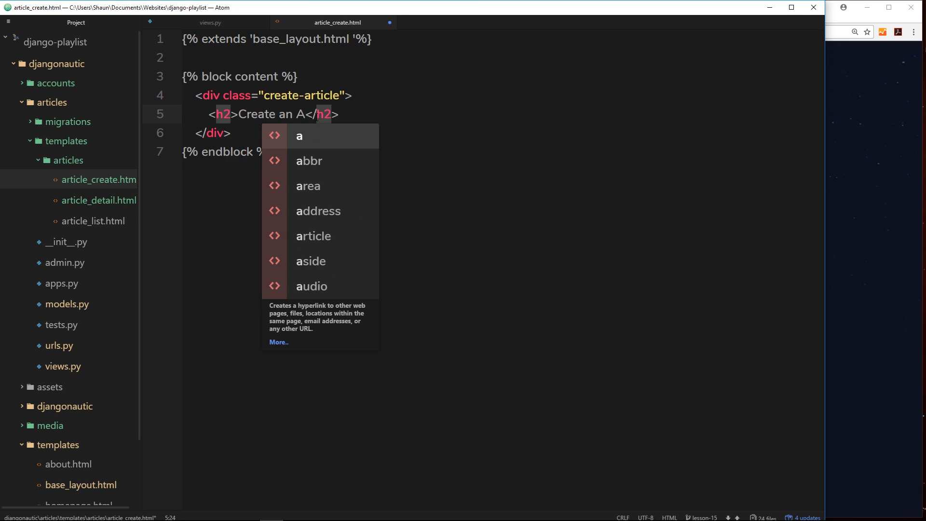
pyautogui.write('wesome N')
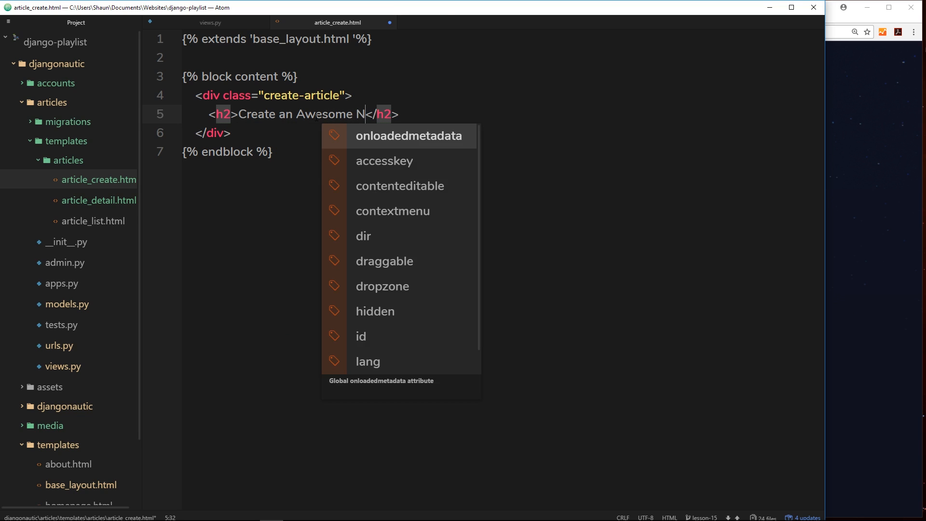
pyautogui.write('e')
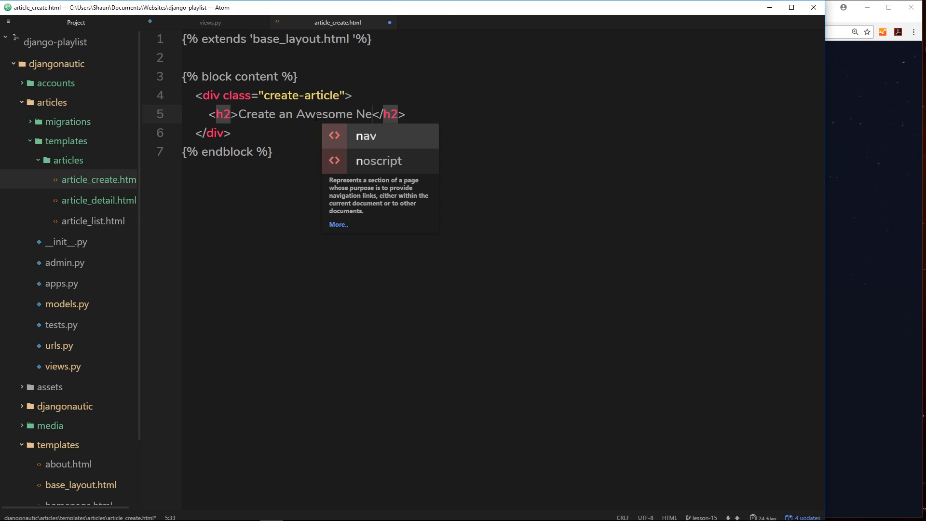
pyautogui.write('w Article')
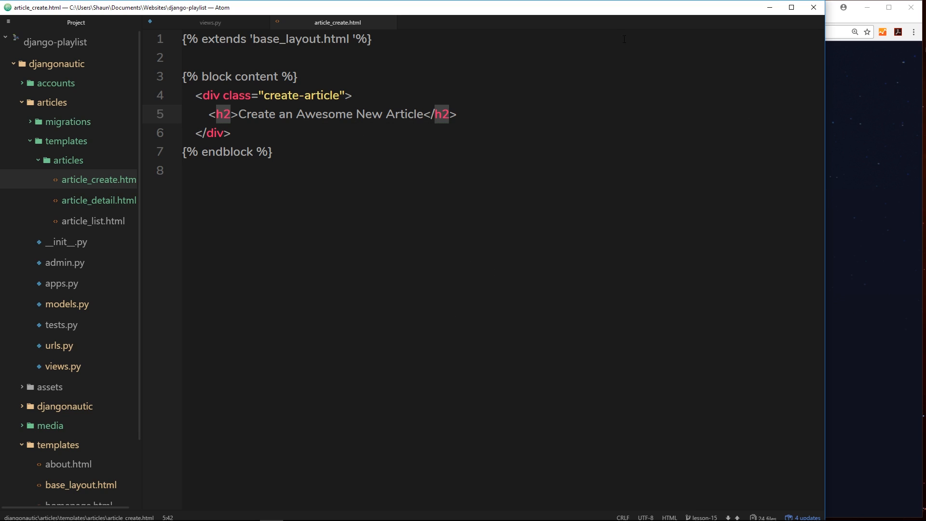
# Step: Load localhost:8000/articles/create/ in Chrome to see the new heading
pyautogui.click(209, 23)
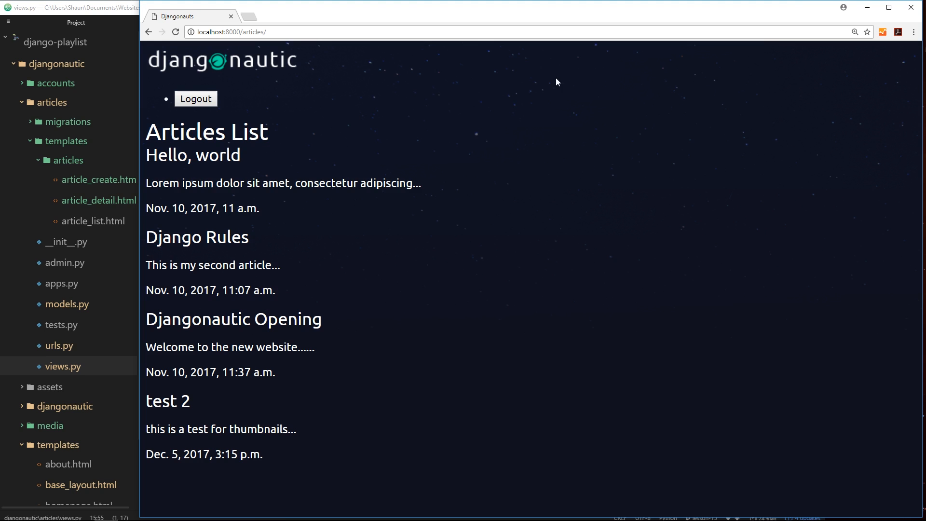
pyautogui.write('create/')
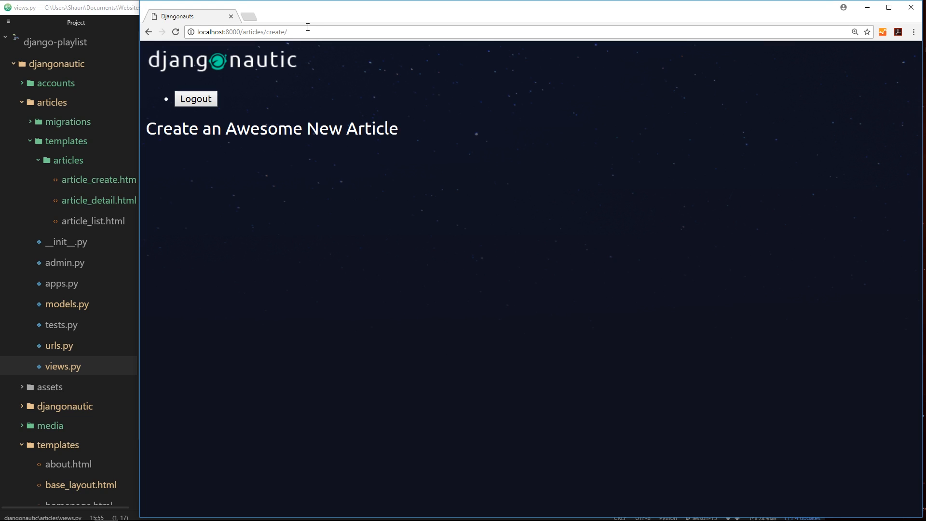
pyautogui.moveTo(59, 23)
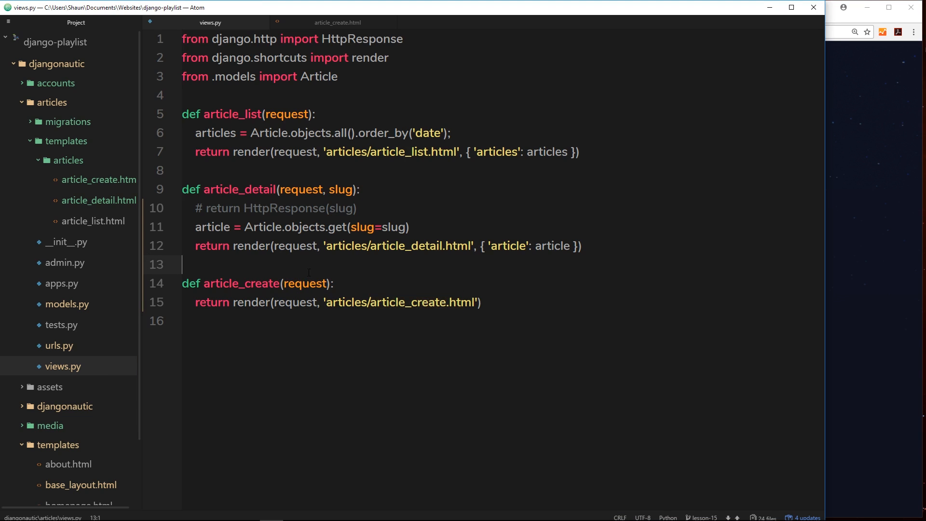
# Step: Add 'from django.contrib.auth.decorators import login_required' after the model import in views.py
pyautogui.press('enter')
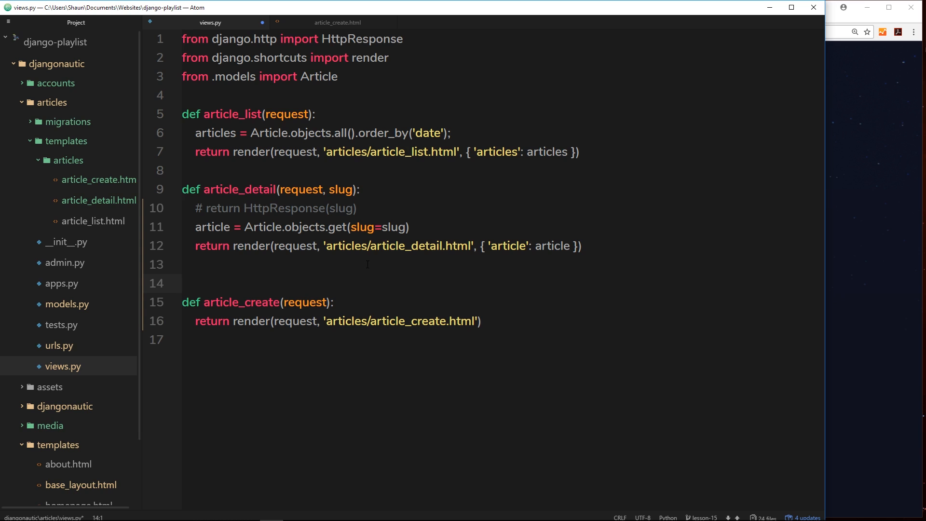
pyautogui.click(182, 283)
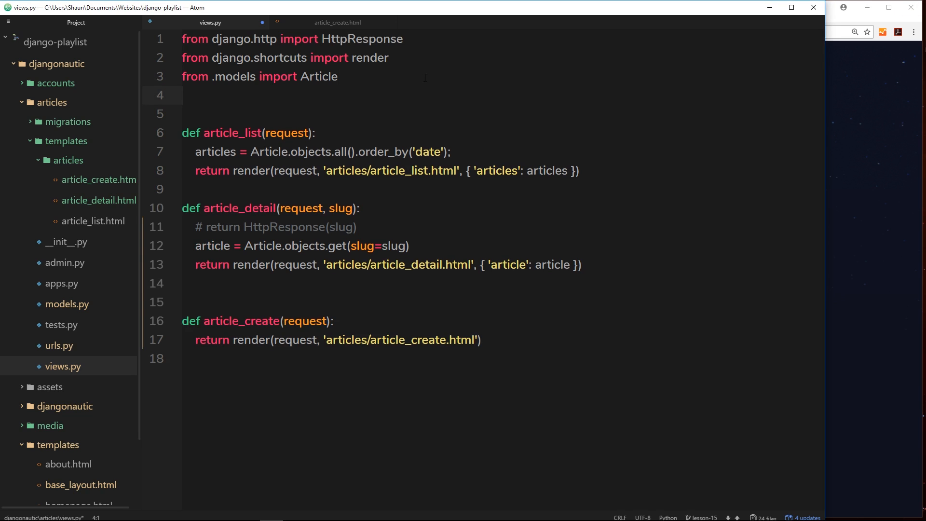
pyautogui.write('from django.contri')
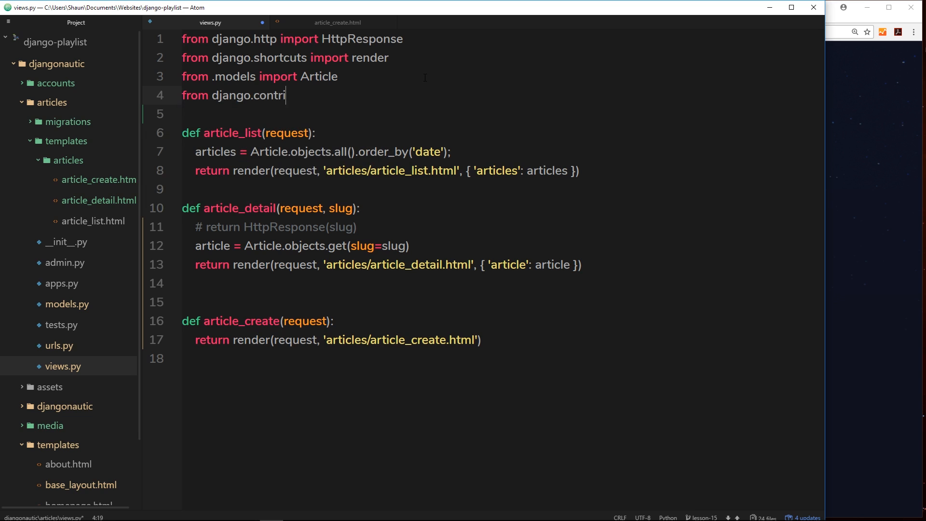
pyautogui.write('b.auth')
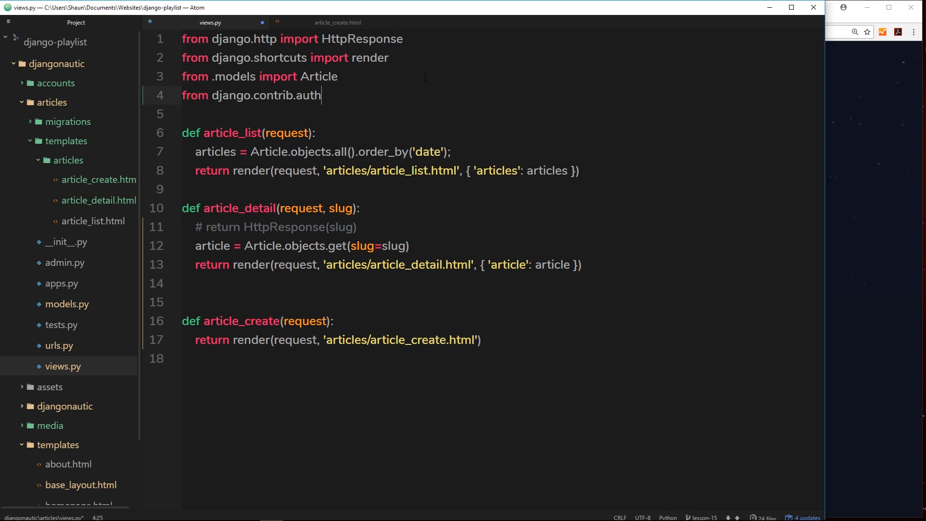
pyautogui.write('.decorators import')
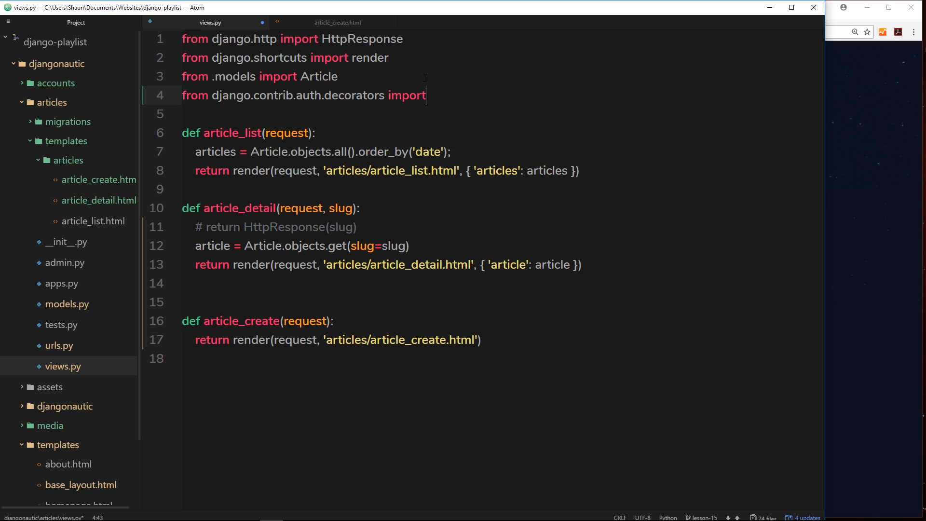
pyautogui.write('login_')
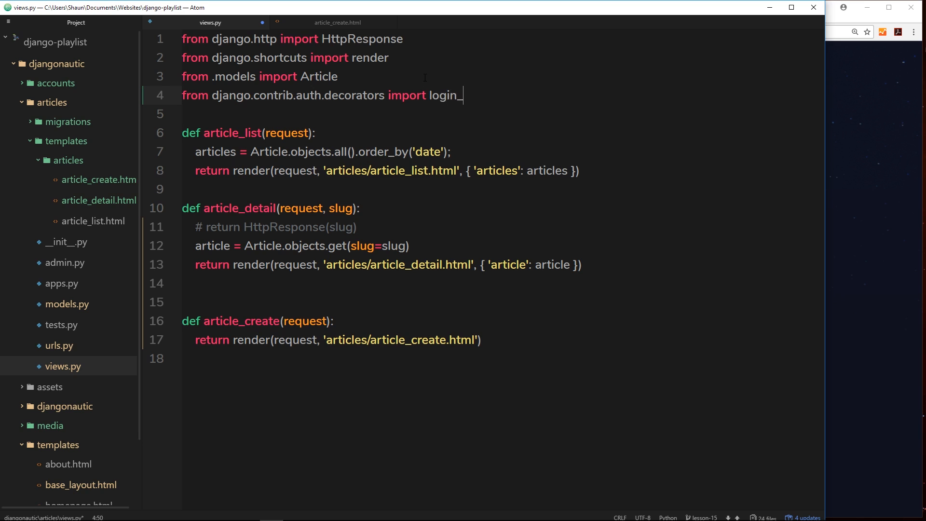
pyautogui.write('requi')
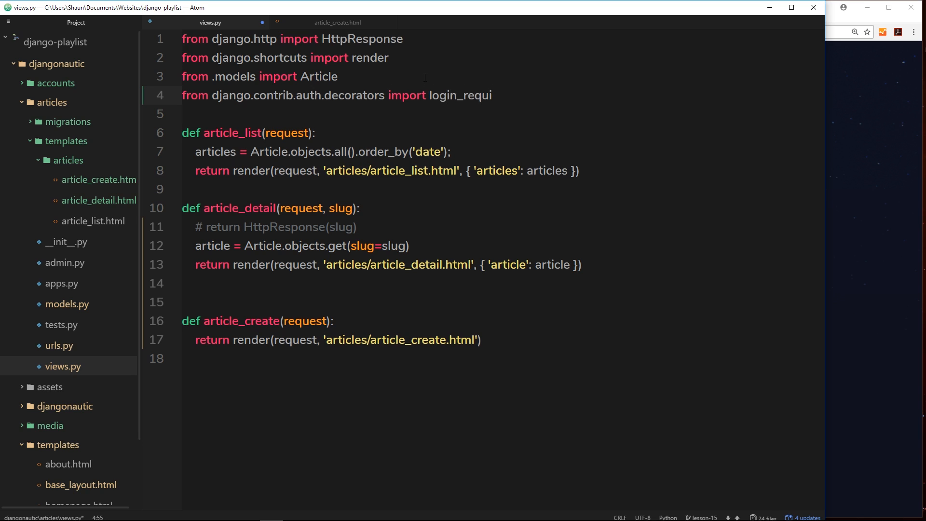
pyautogui.write('red')
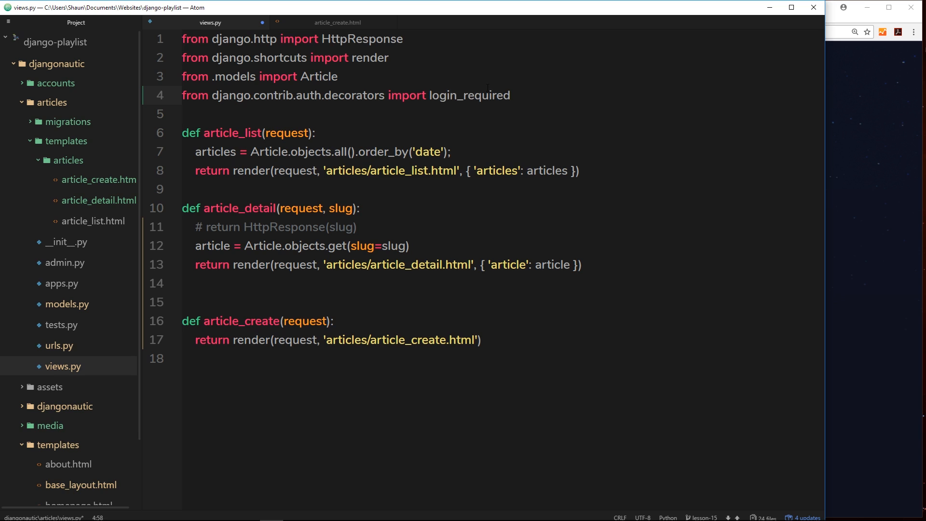
pyautogui.doubleClick(469, 95)
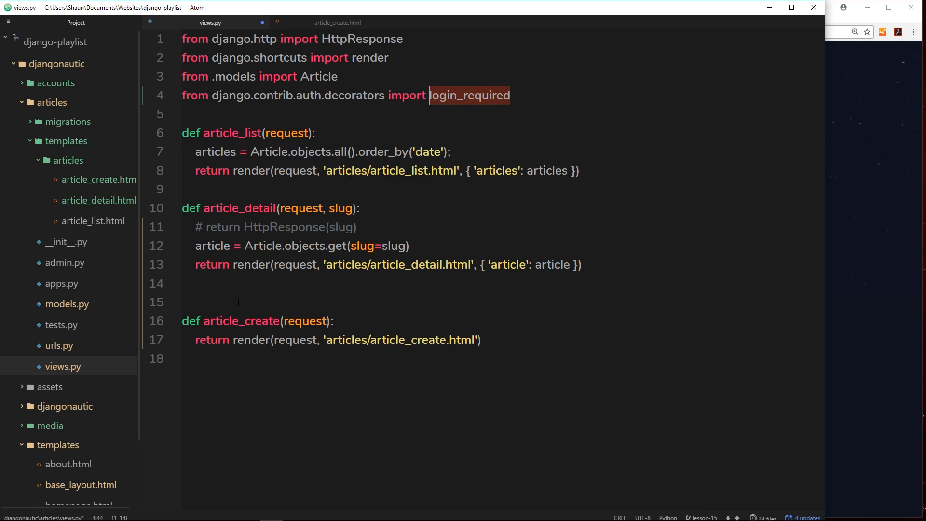
pyautogui.click(238, 301)
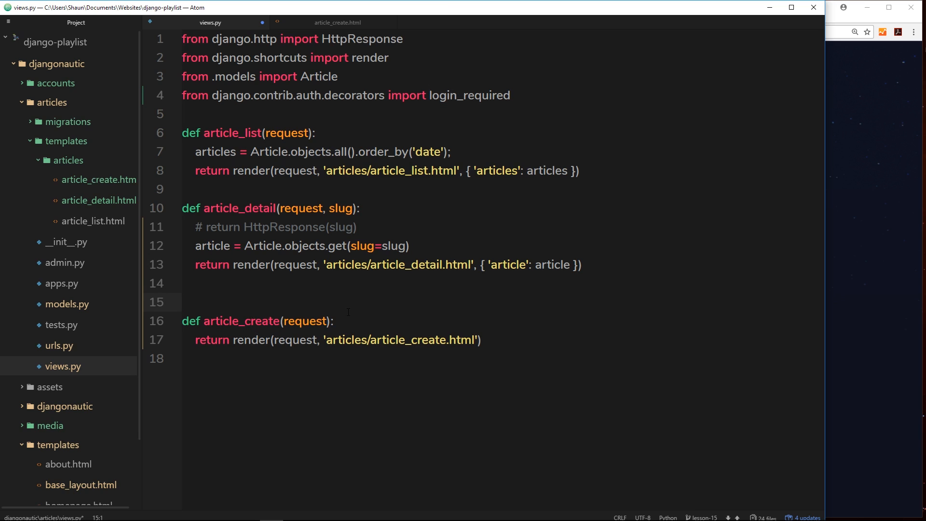
pyautogui.write('@')
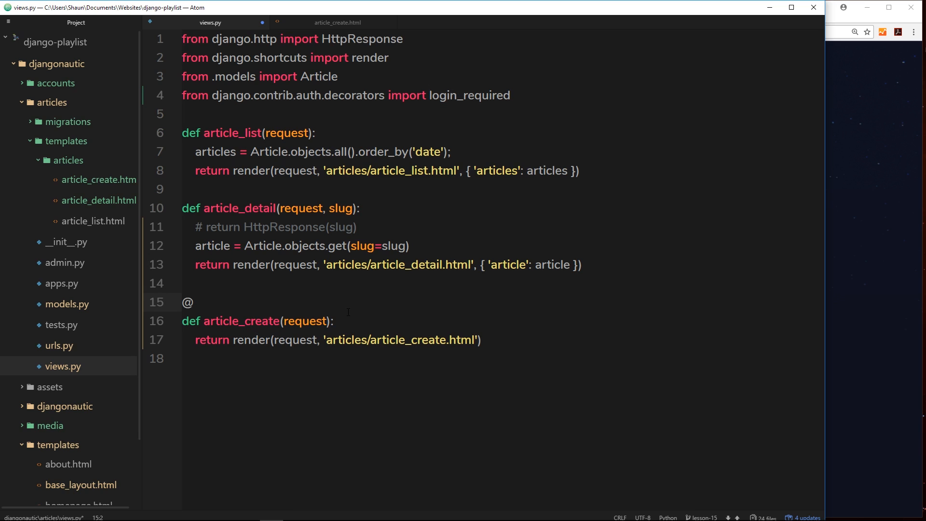
pyautogui.write('log')
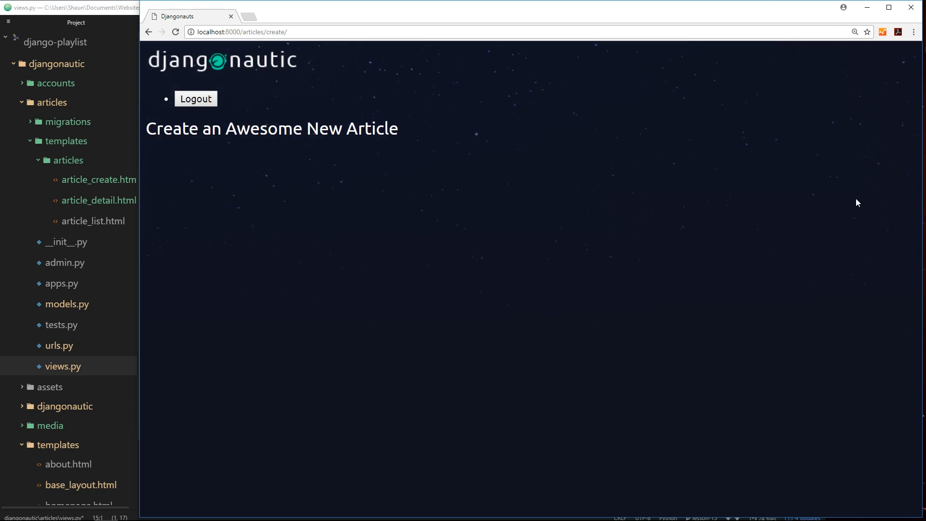
pyautogui.moveTo(619, 289)
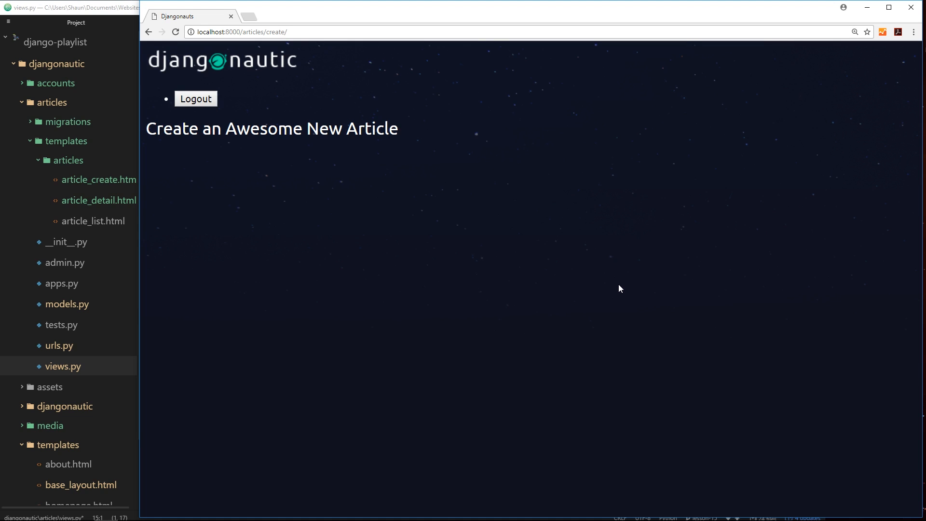
pyautogui.moveTo(81, 14)
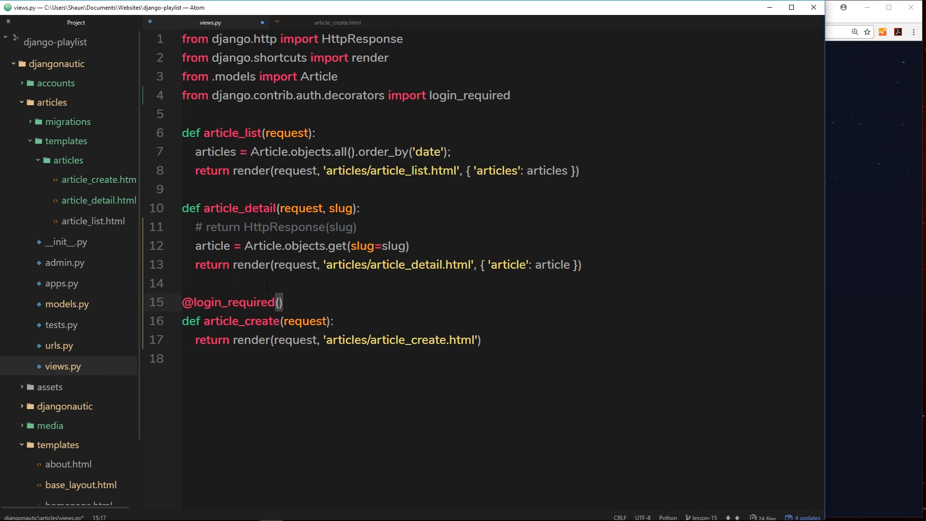
pyautogui.write('login_url=')
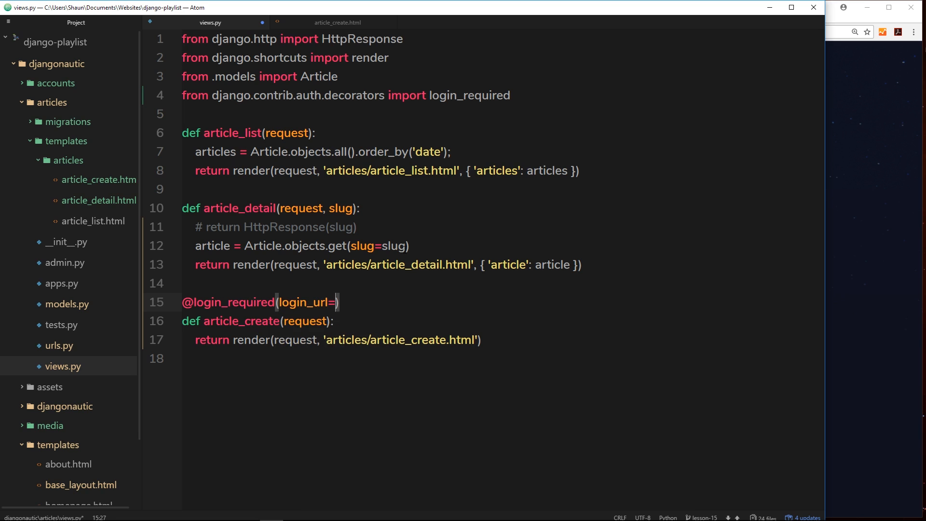
pyautogui.write('""')
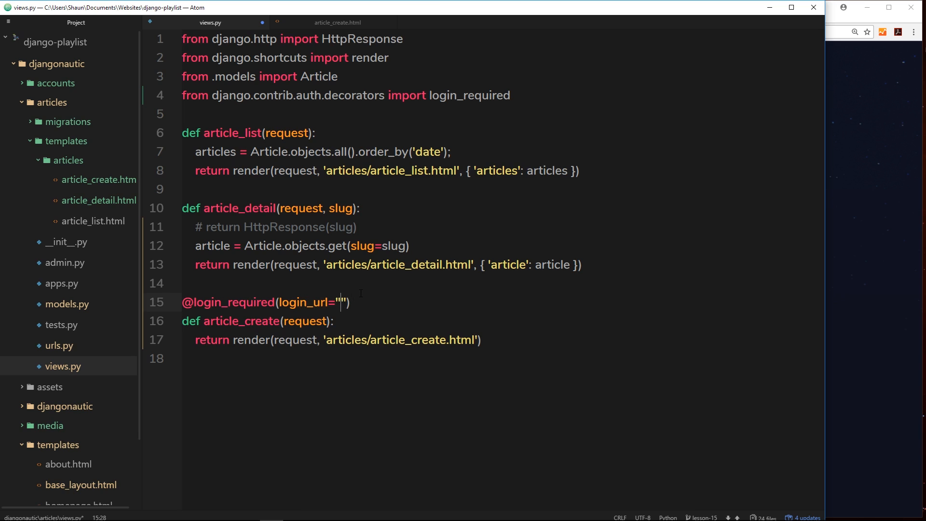
pyautogui.write('/')
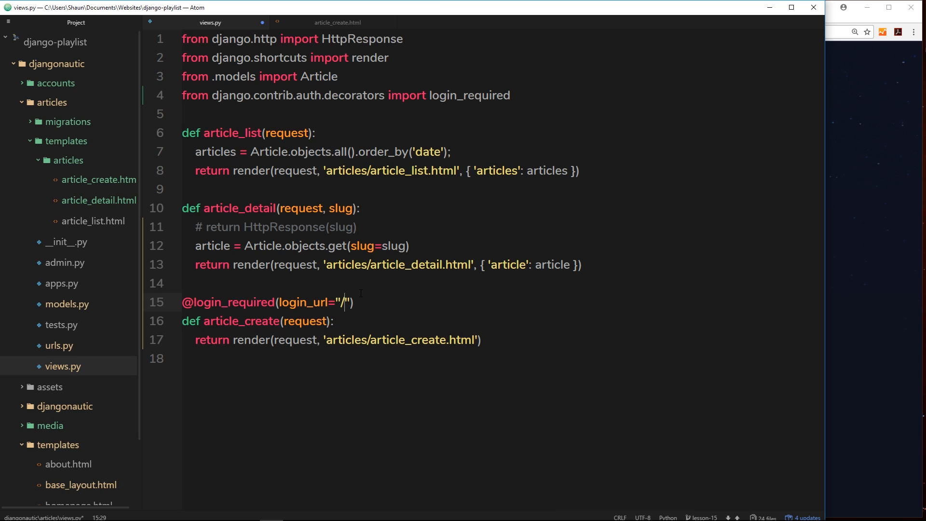
pyautogui.write('accounts/')
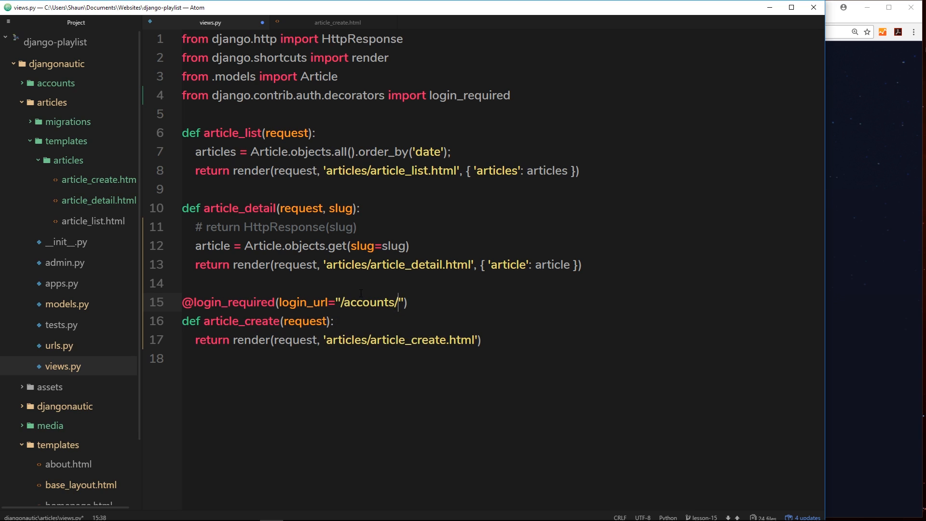
pyautogui.write('login')
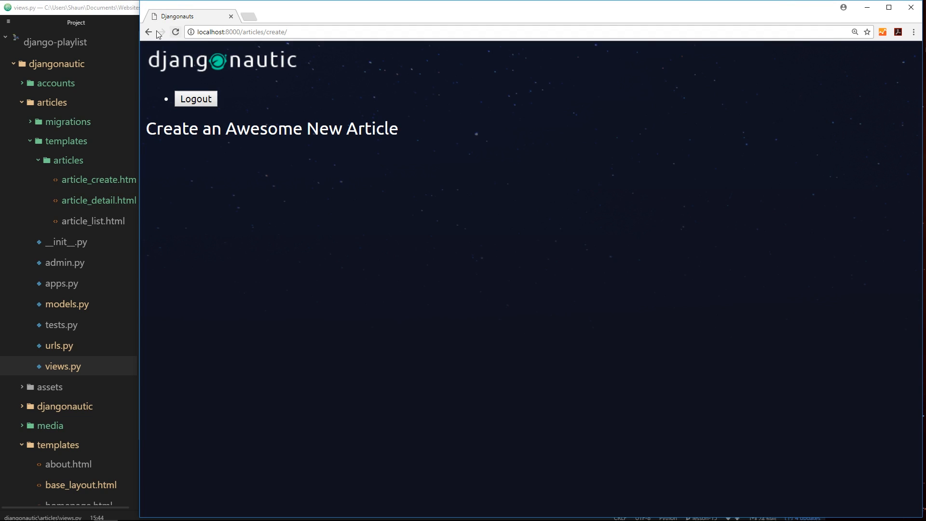
# Step: Log out, confirm /articles/create/ redirects to the login form, then log back in
pyautogui.click(148, 32)
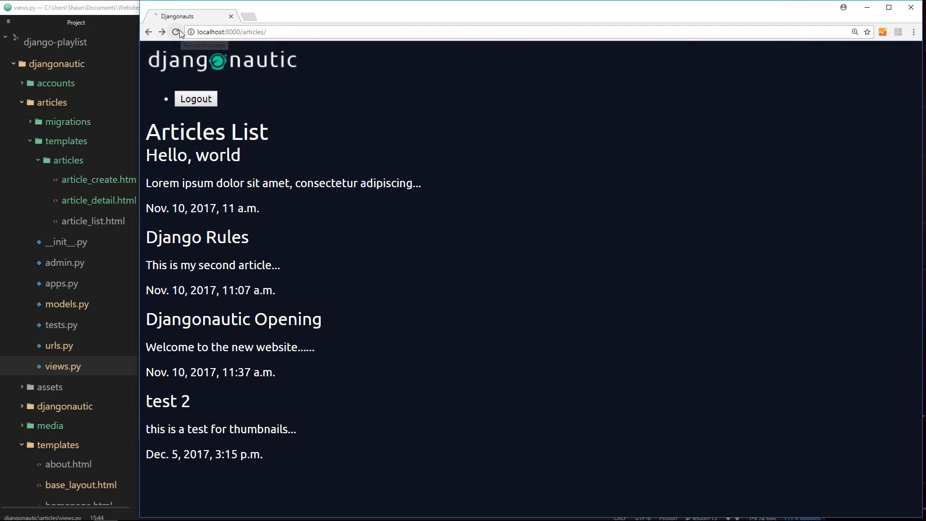
pyautogui.click(175, 32)
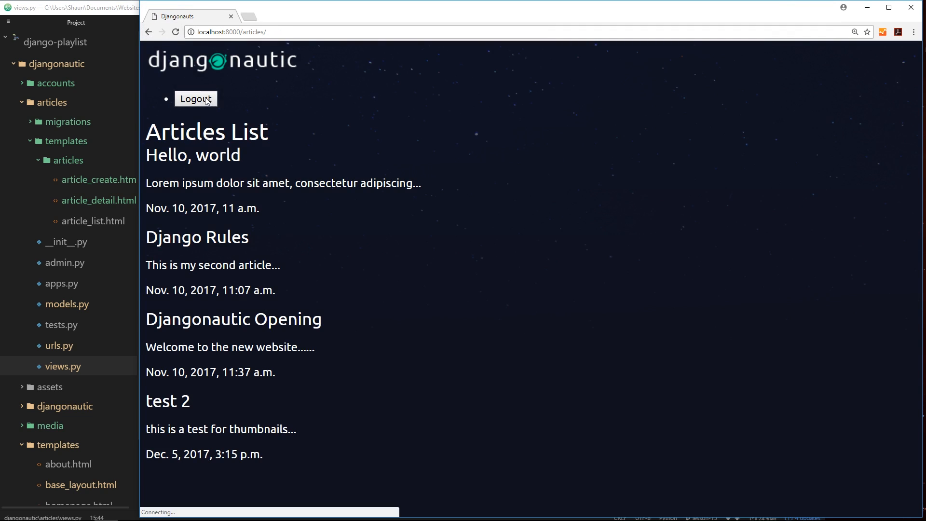
pyautogui.moveTo(319, 28)
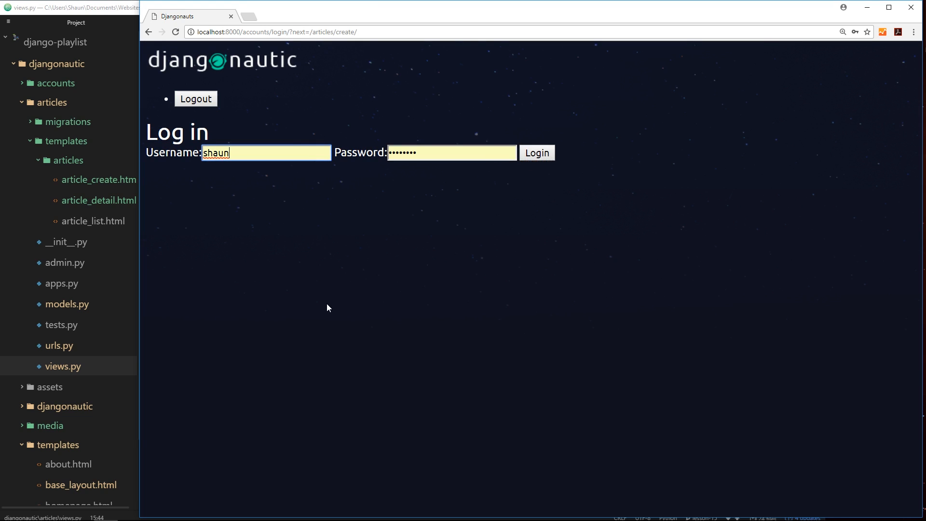
pyautogui.moveTo(543, 174)
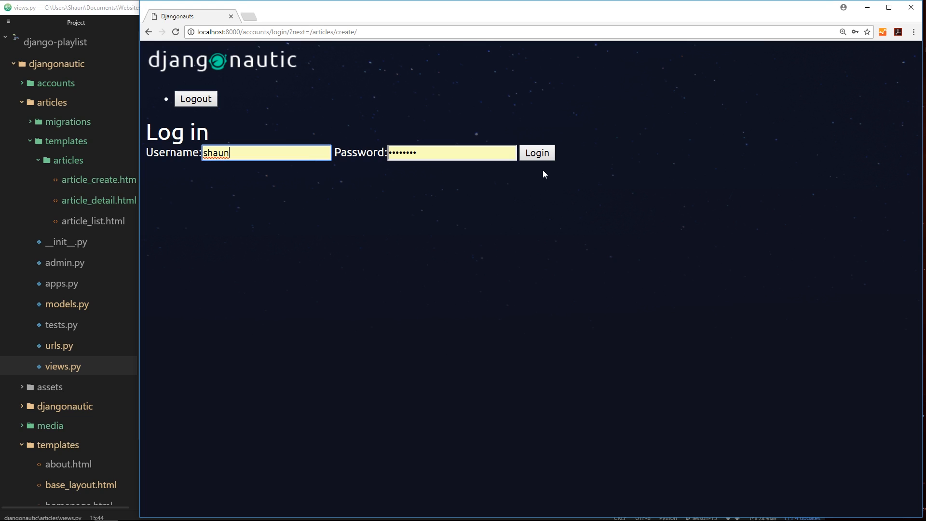
pyautogui.click(536, 152)
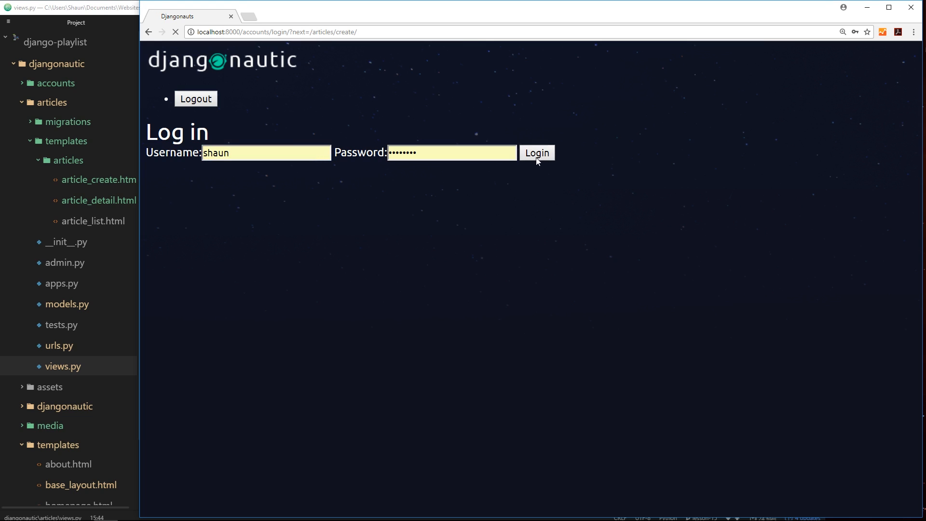
pyautogui.click(535, 152)
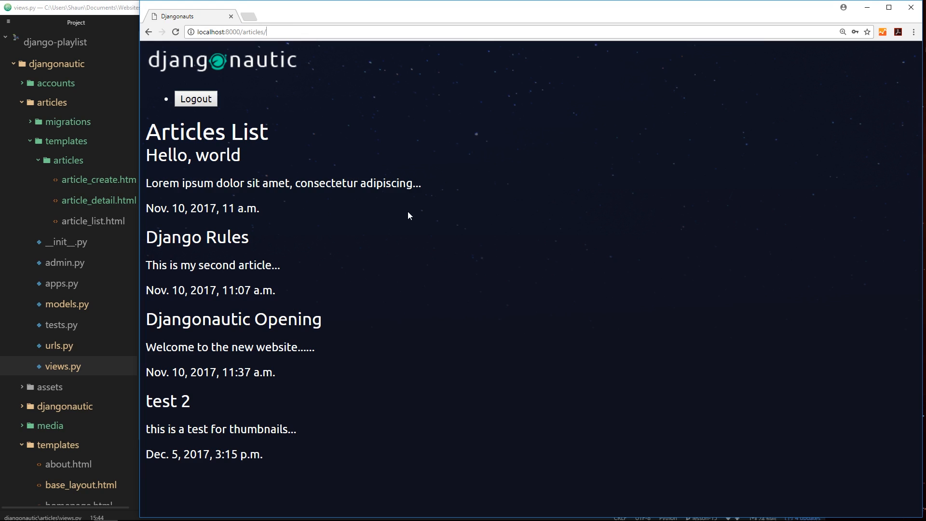
pyautogui.moveTo(248, 112)
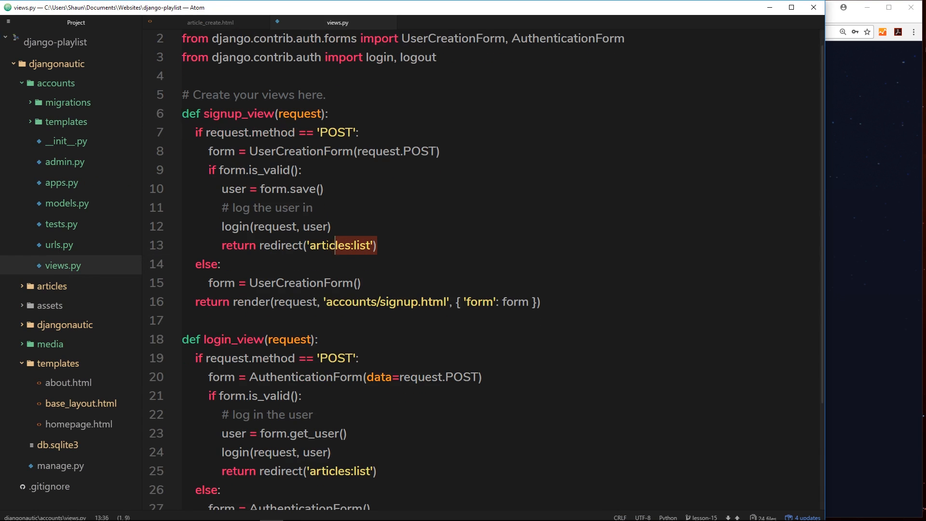
# Step: Scroll through signup_view and login_view in accounts/views.py to review their redirects
pyautogui.scroll(-3)
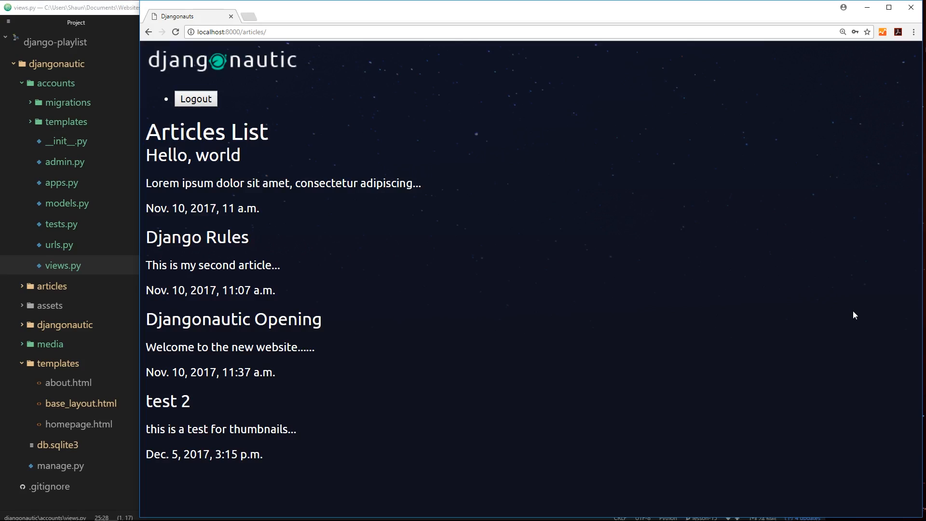
pyautogui.click(276, 31)
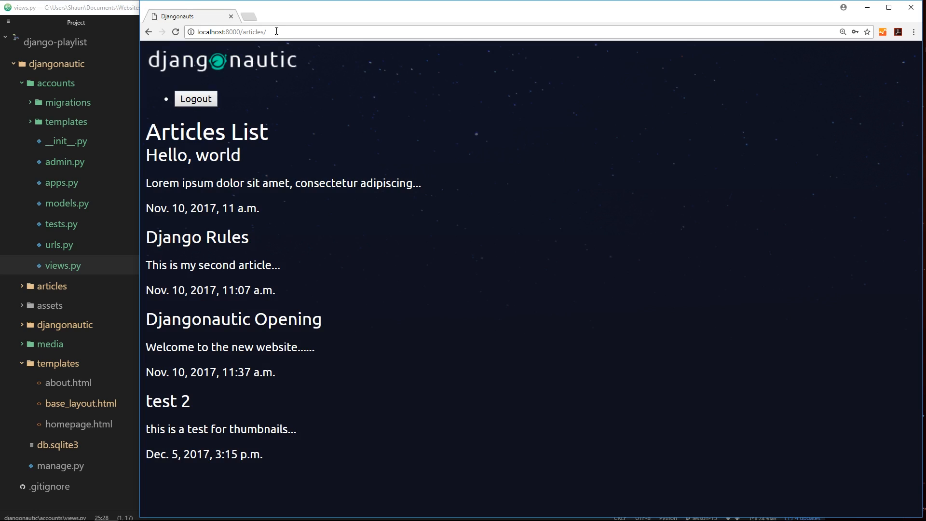
pyautogui.click(230, 31)
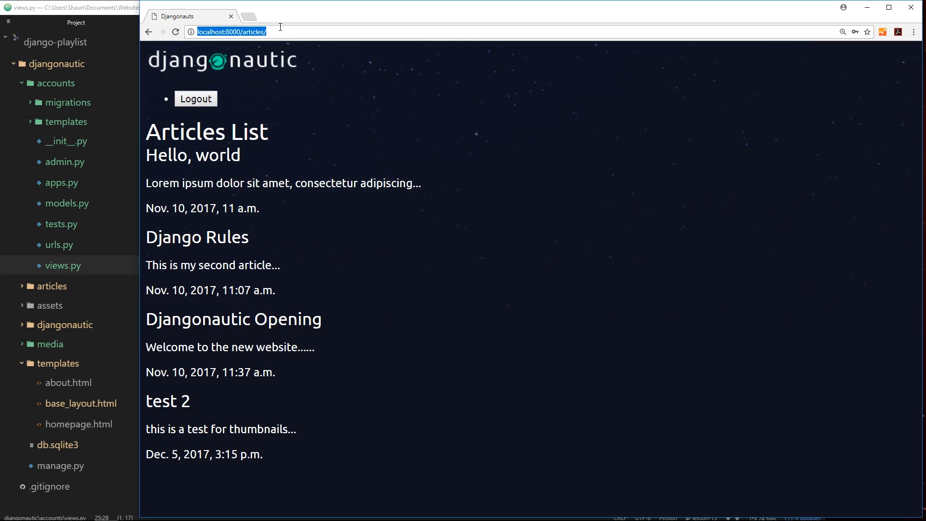
pyautogui.moveTo(302, 340)
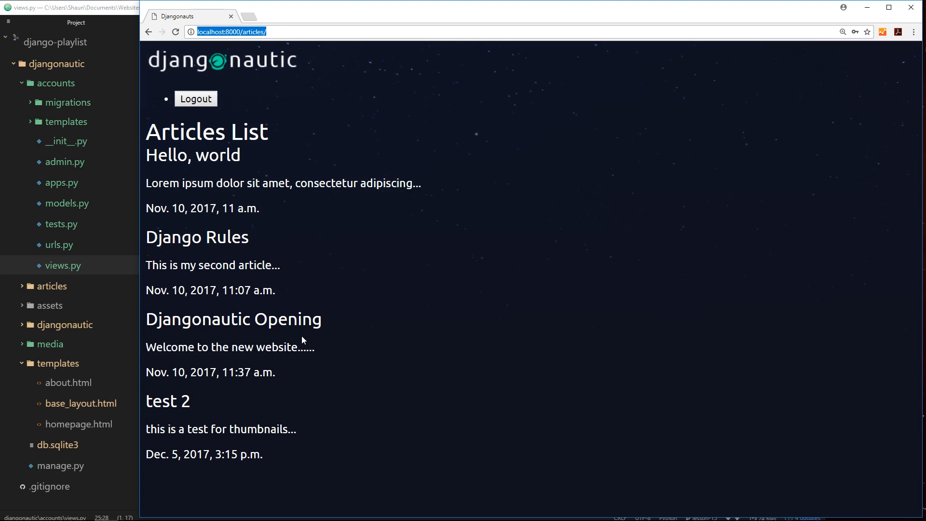